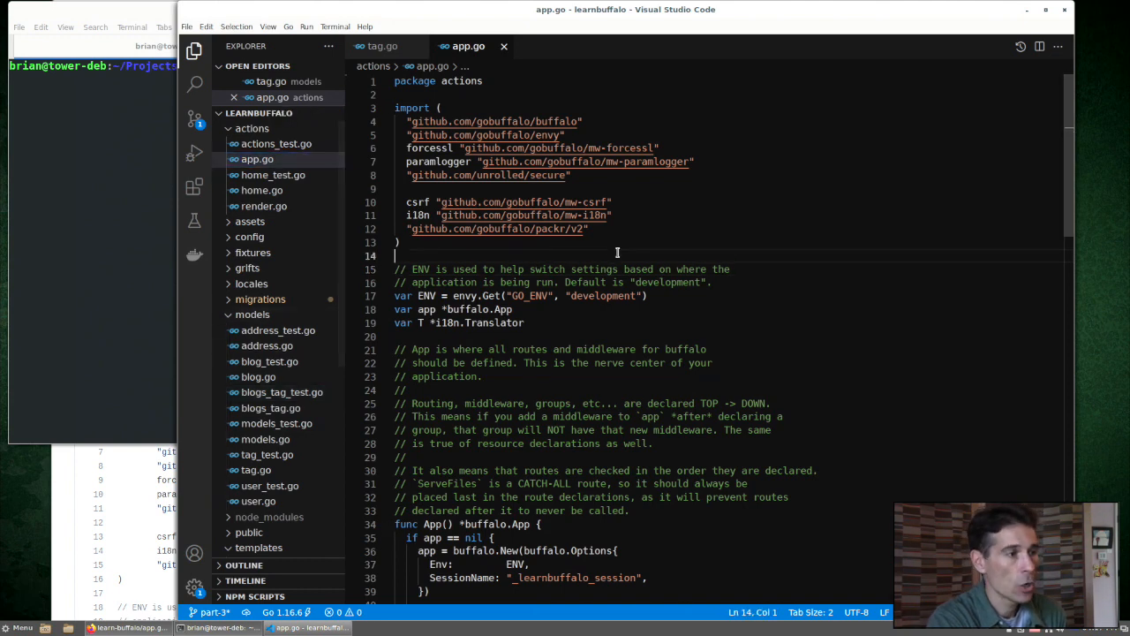
Step: Uncomment app.Use(popmw.Transaction(models.DB)) and import learnbuffalo/models and buffalo-pop/v2/pop/popmw
scroll(down, 3)
text(app.Use(popmw.Transaction(models.DB)))
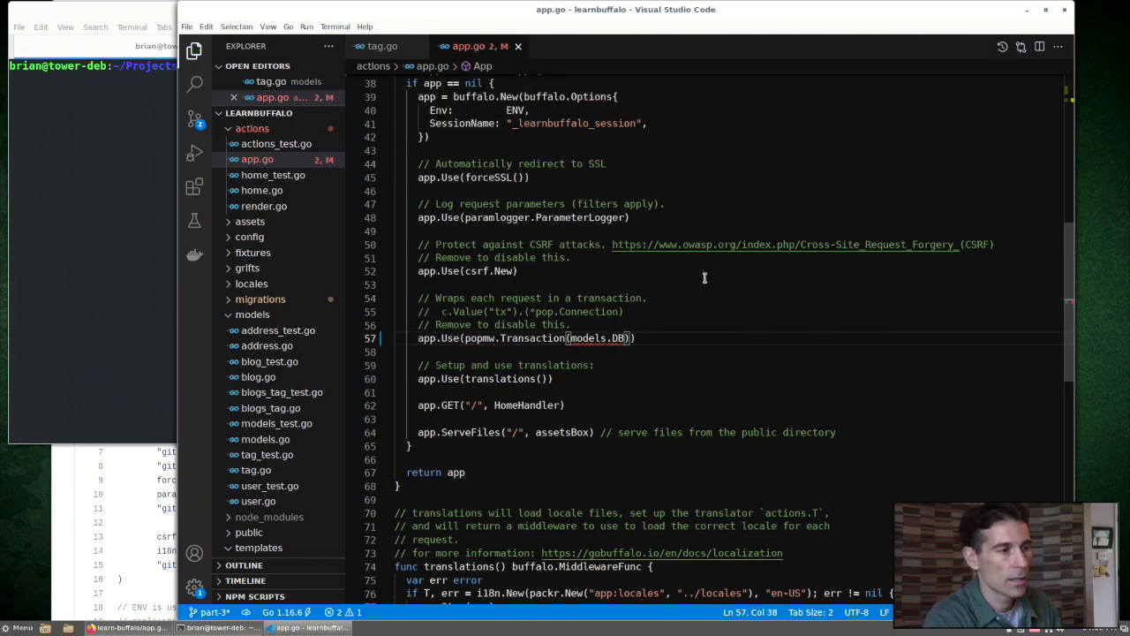
mouse_move(750, 285)
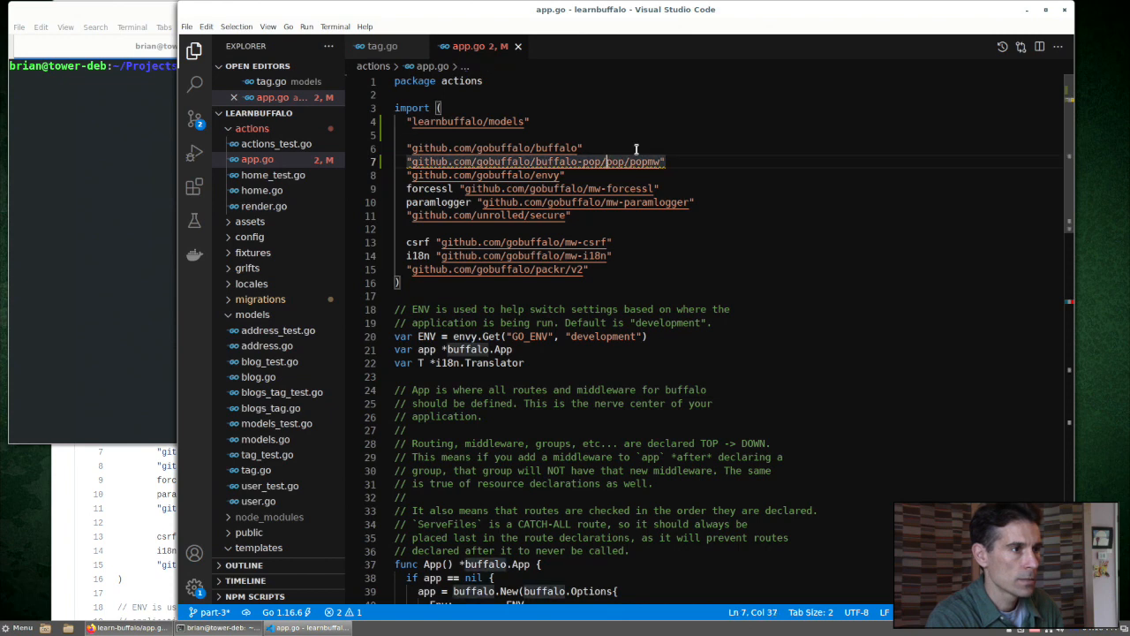
text(/v2)
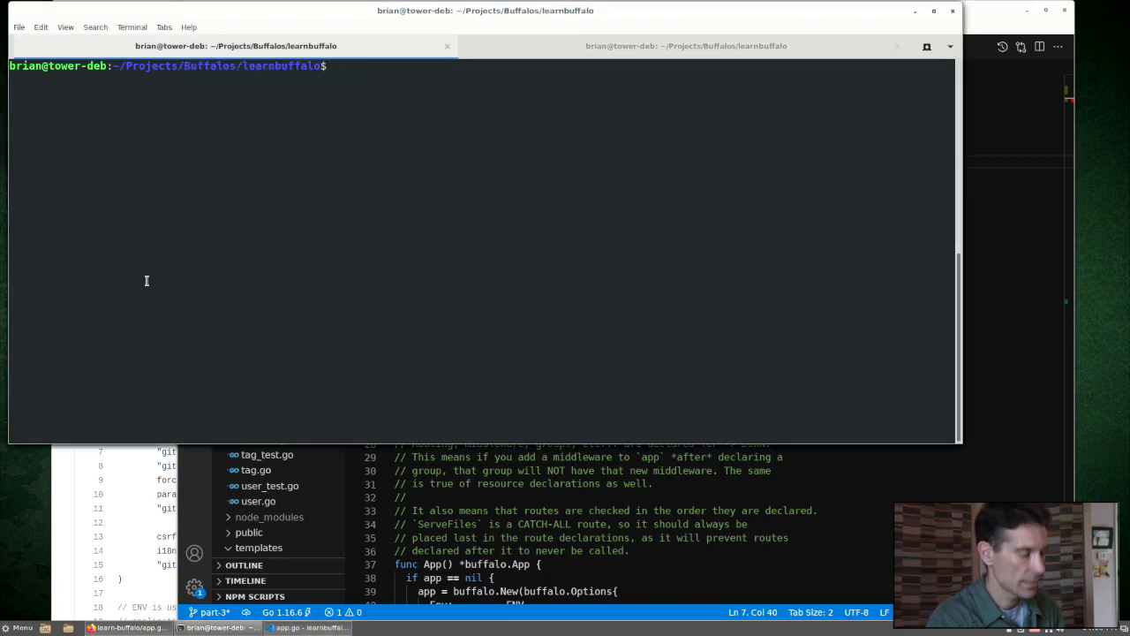
Step: Run 'go mod tidy', then generate the tags show action with 'buffalo g a tags show'
text(go mod tidy)
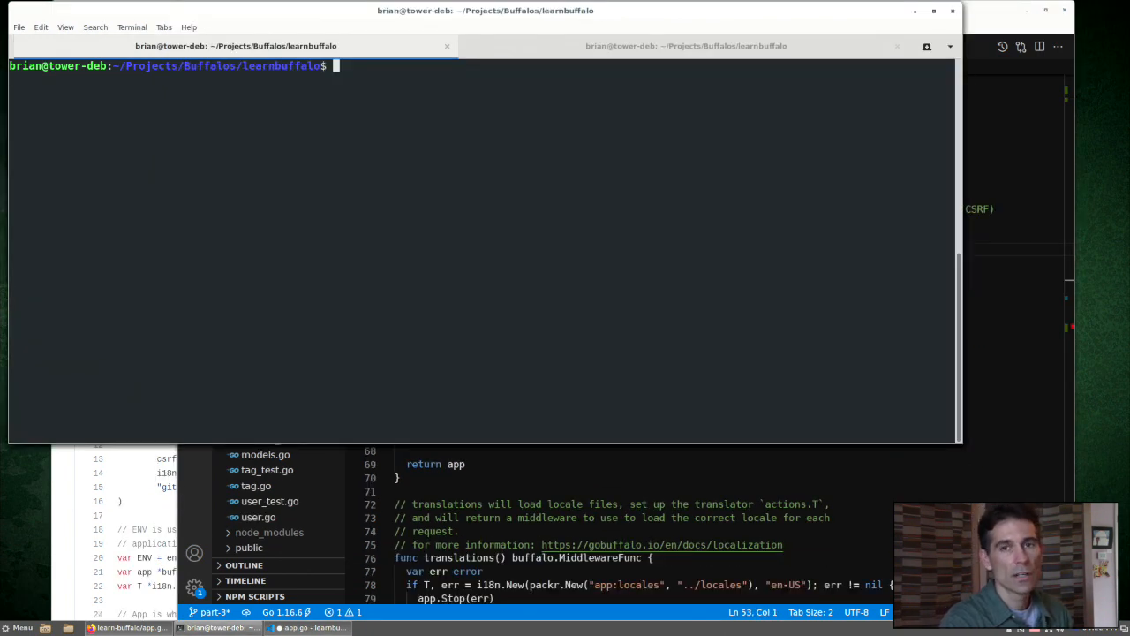
text(b)
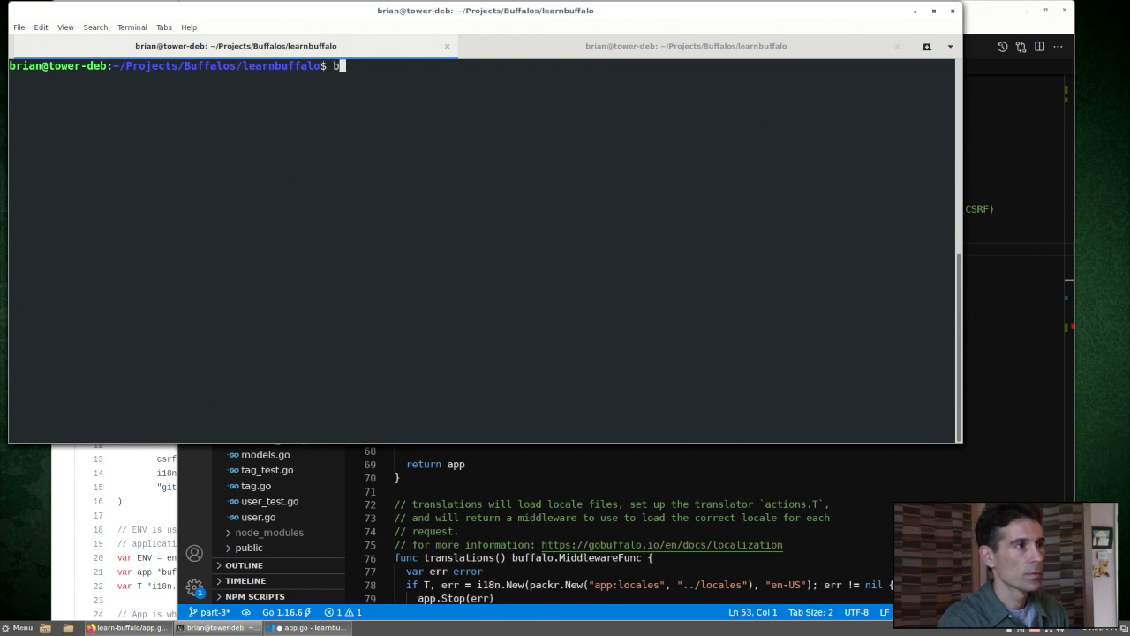
text(uffalo g)
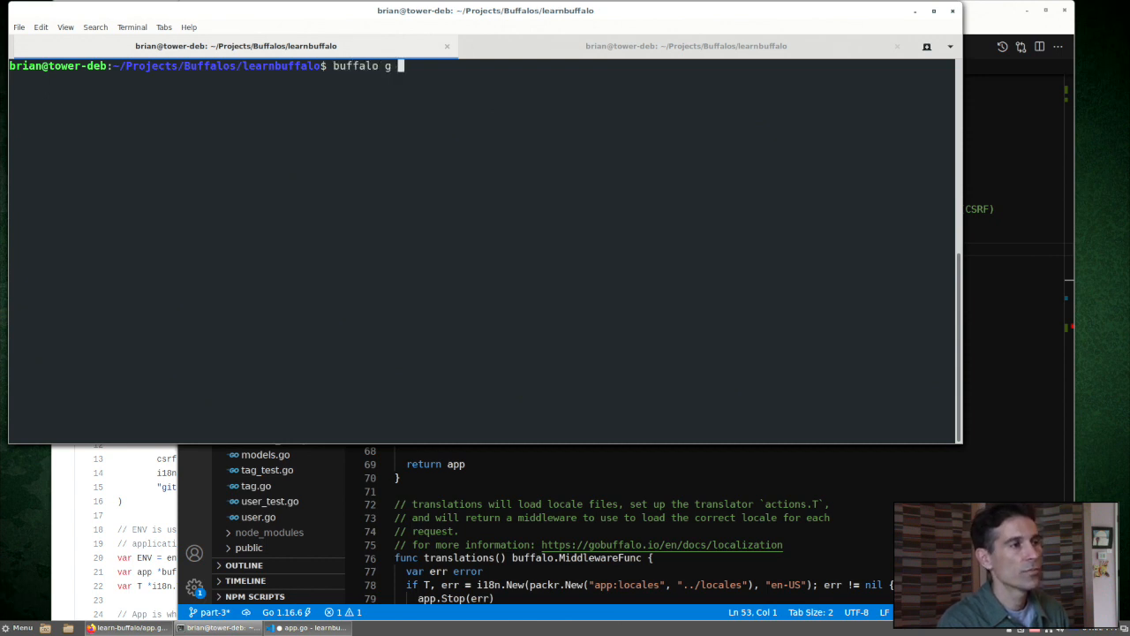
text(a)
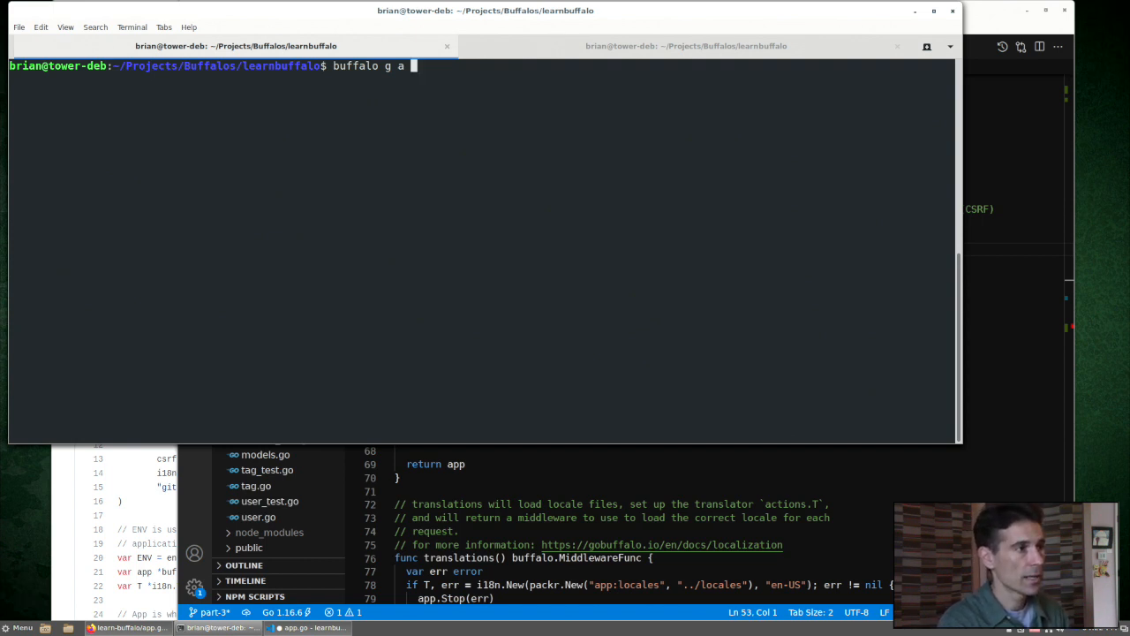
text(tags)
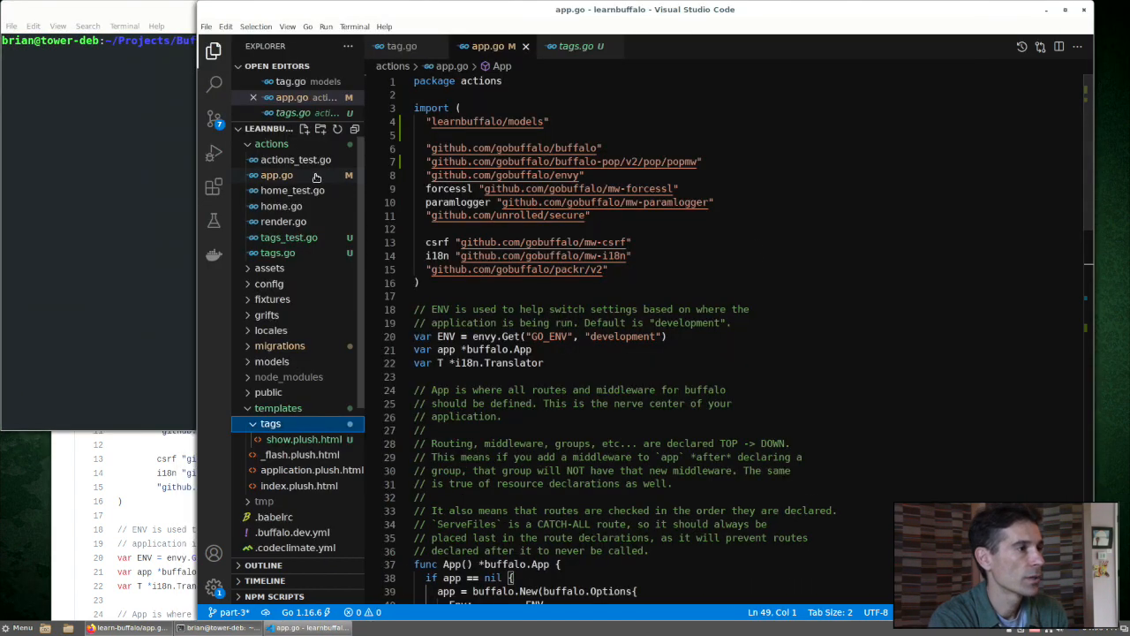
Step: Change the tags route to /tags/{id} and have TagsShow load the tag or redirect with a warning
scroll(down, 3)
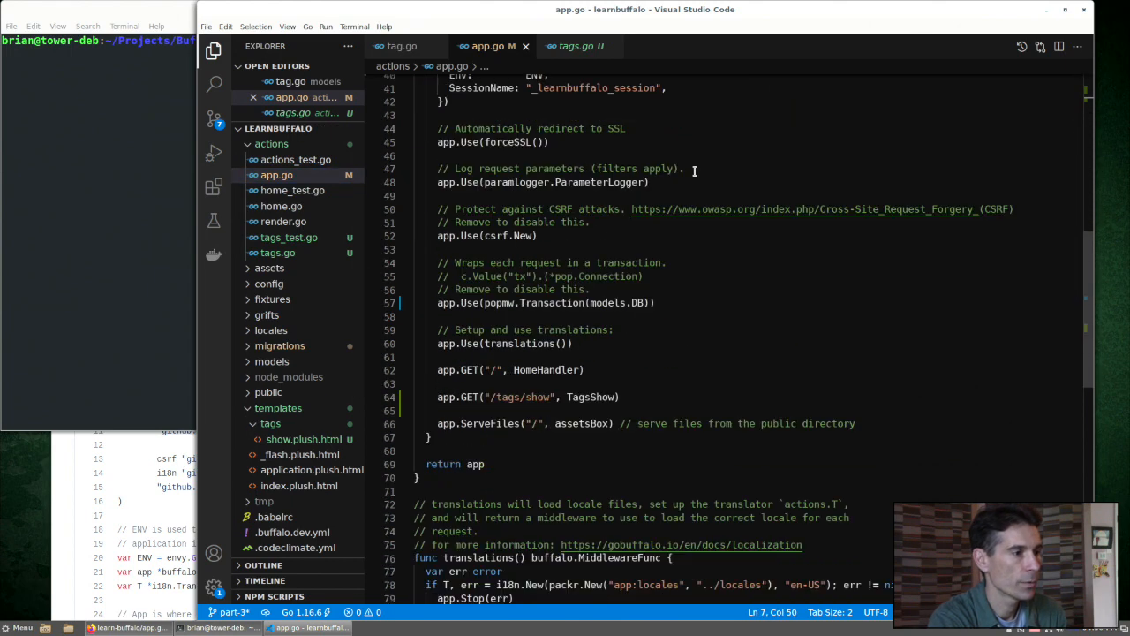
triple_click(528, 397)
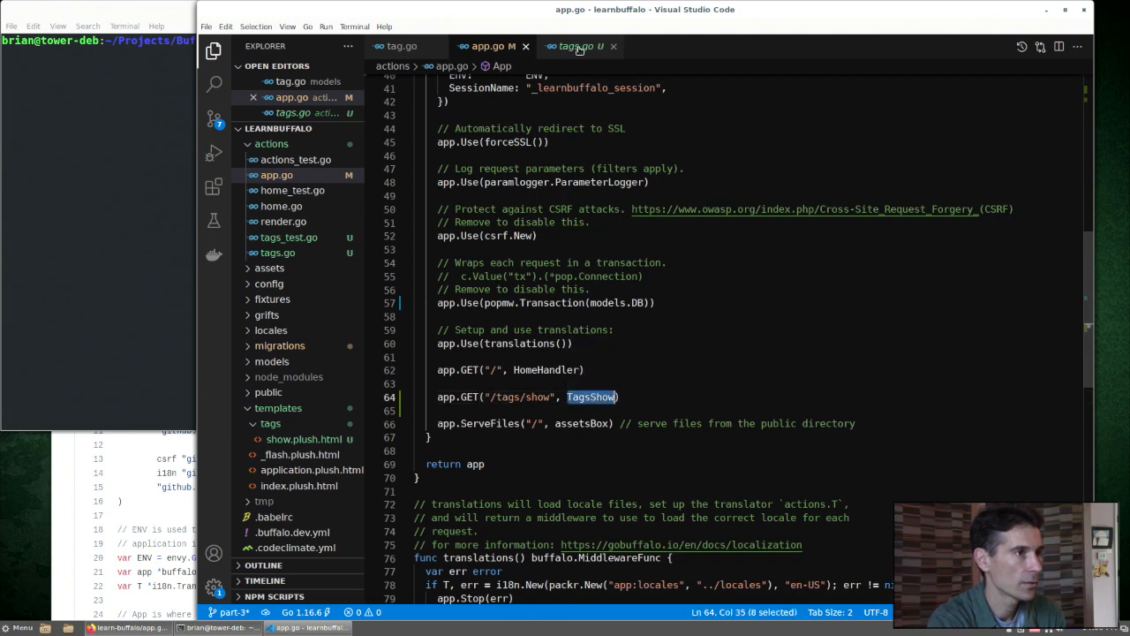
click(574, 46)
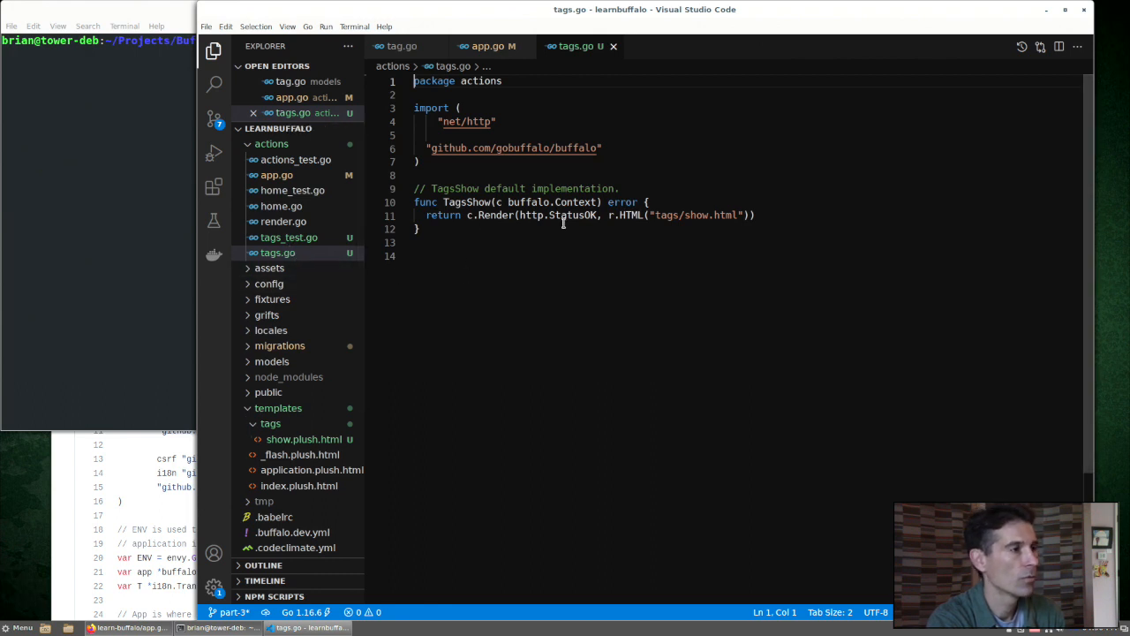
click(288, 251)
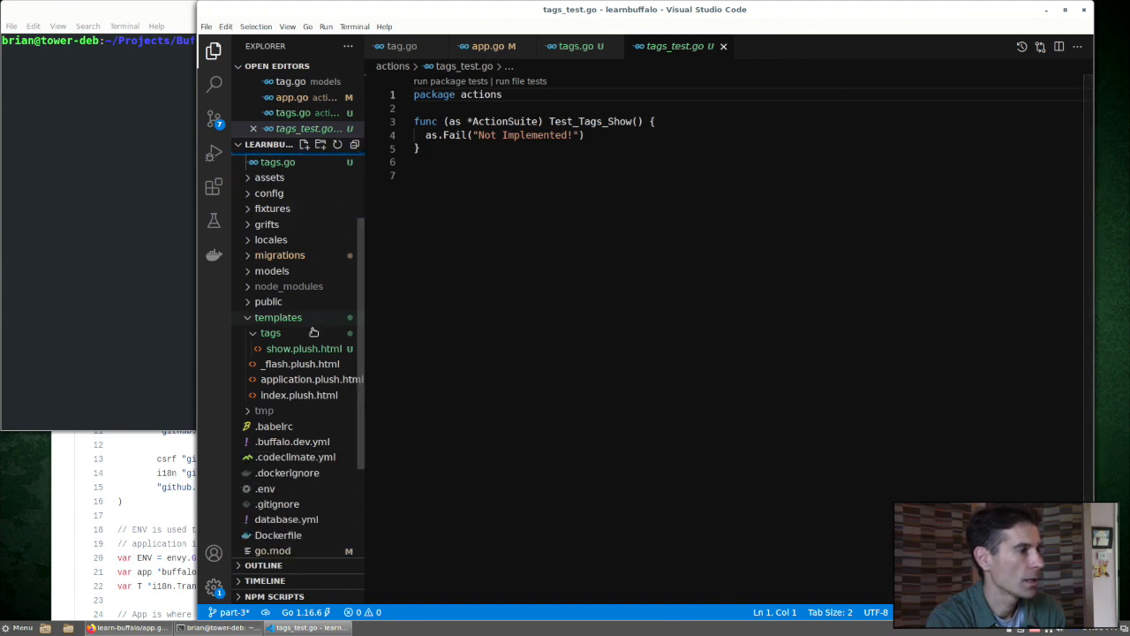
click(303, 348)
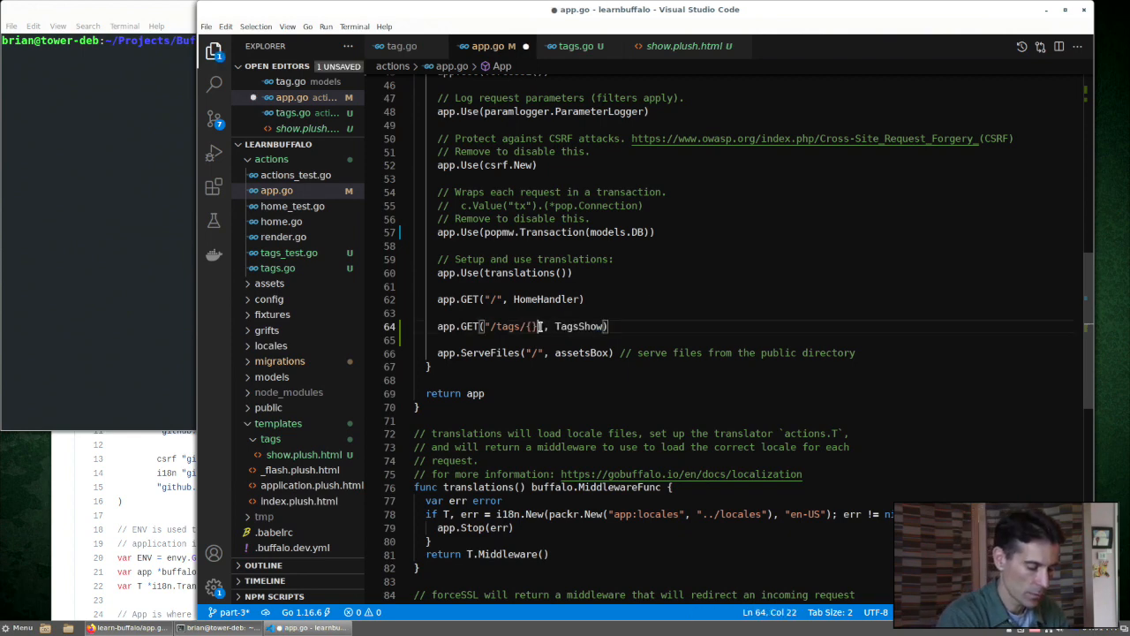
text(id)
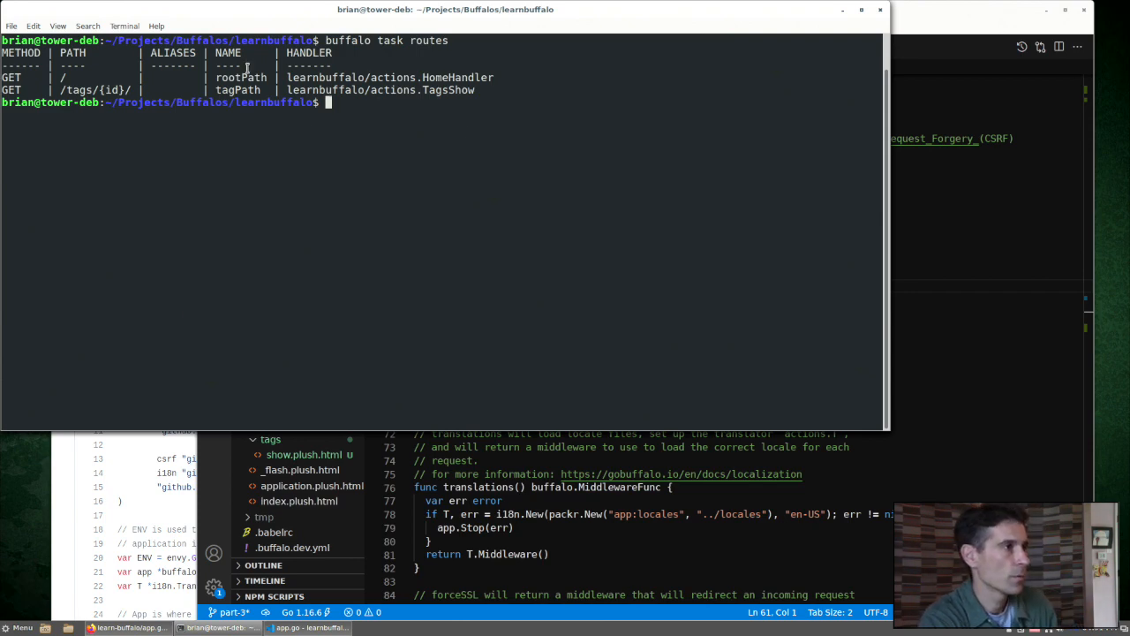
double_click(237, 90)
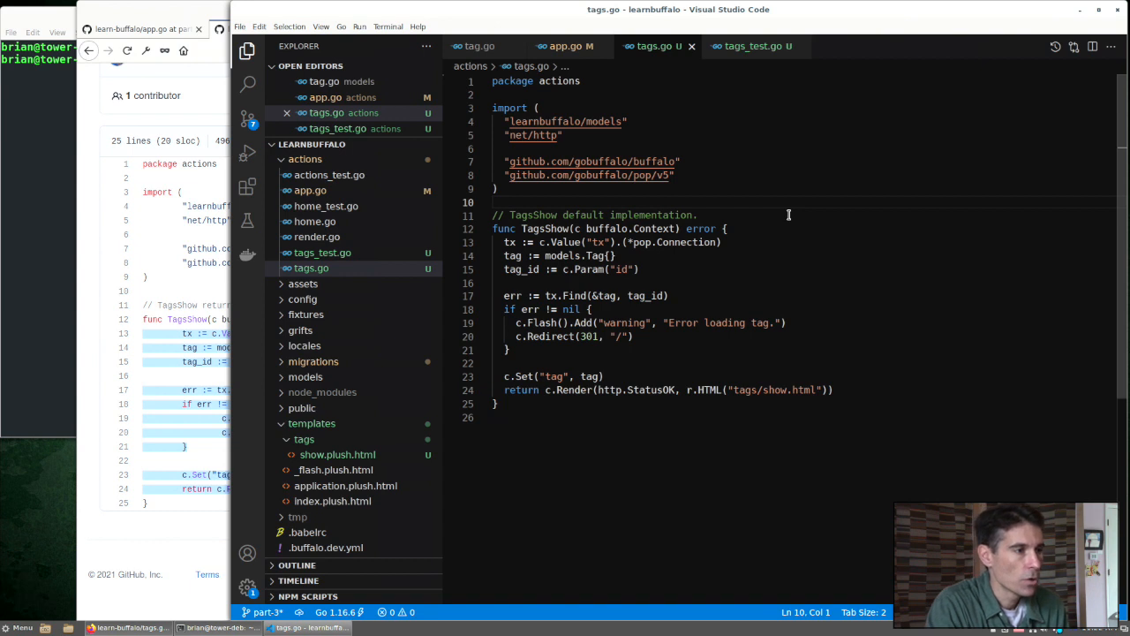
mouse_move(794, 214)
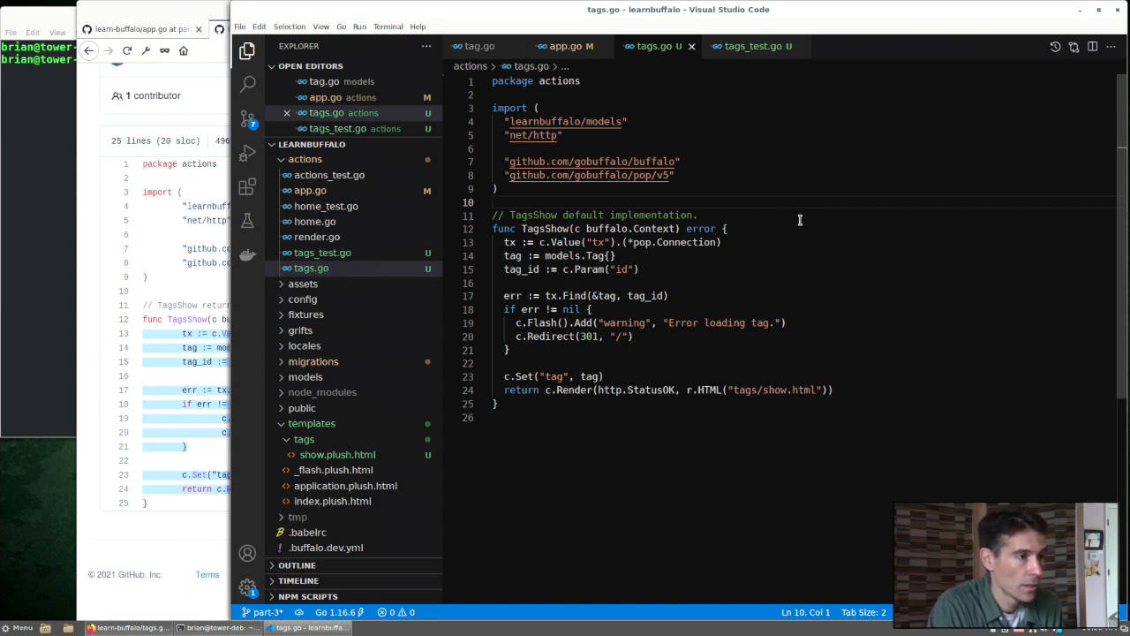
mouse_move(505, 247)
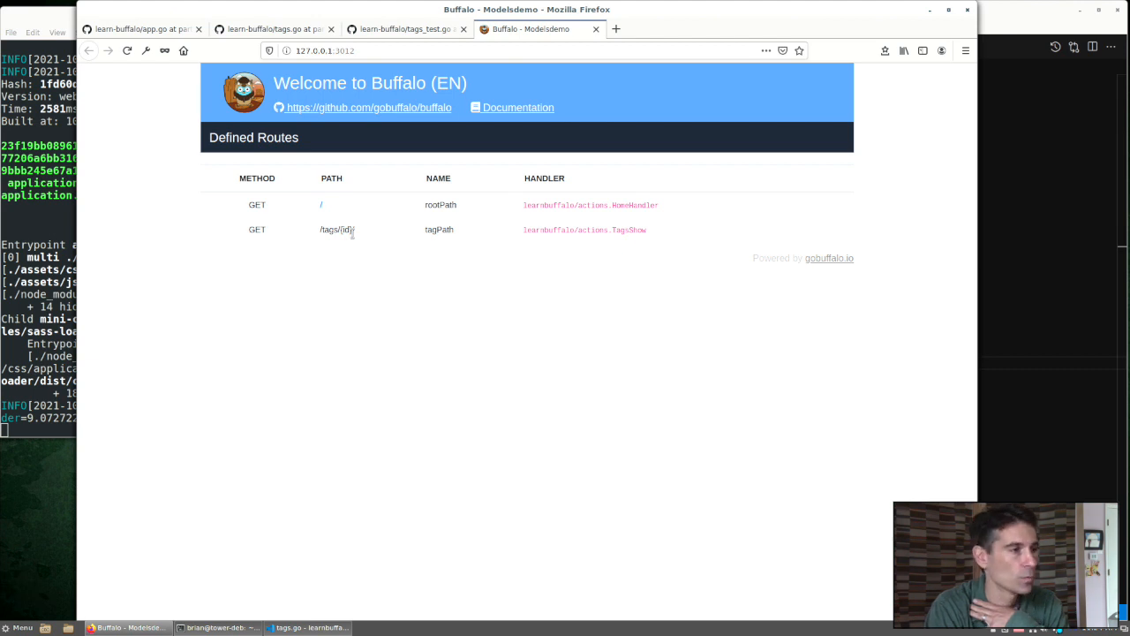
mouse_move(357, 236)
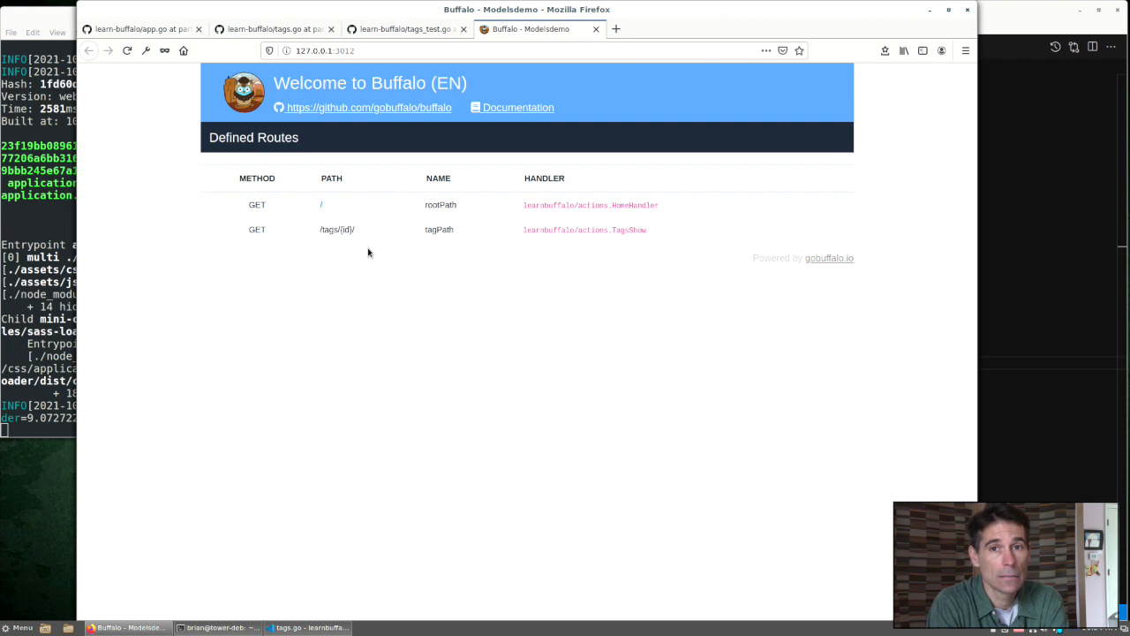
Step: Expand grifts in the Explorer and open db.go
click(308, 627)
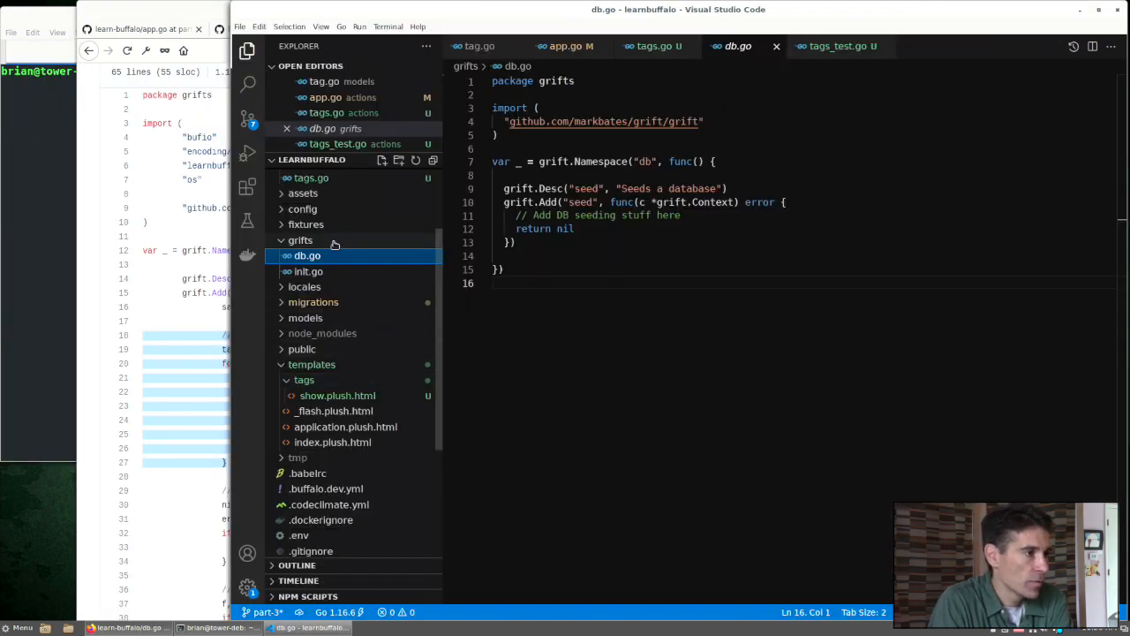
mouse_move(306, 255)
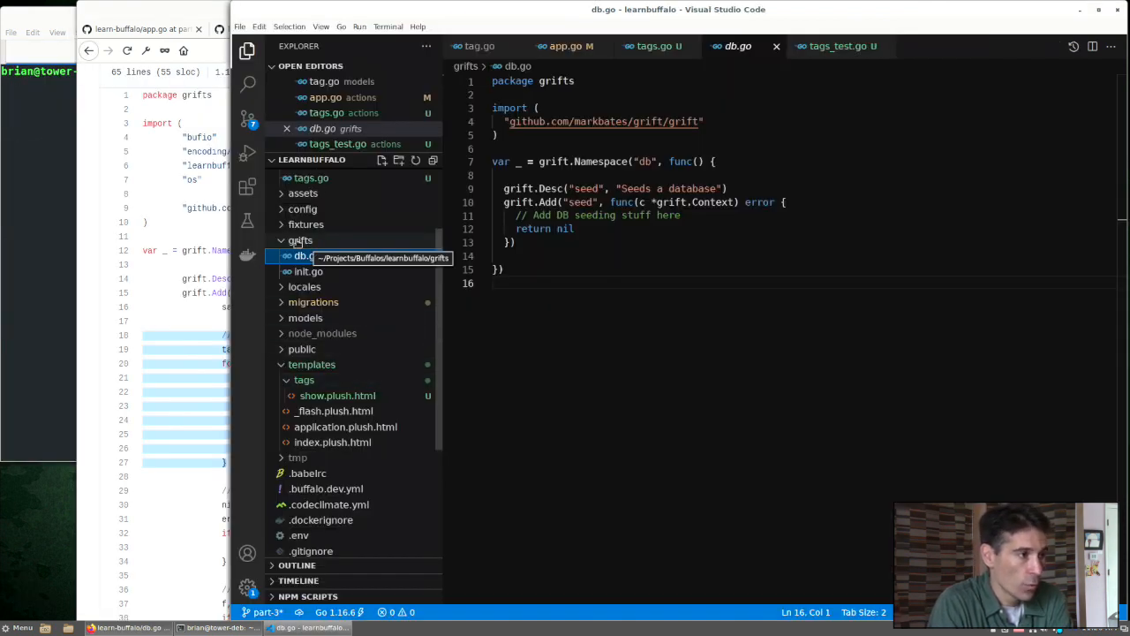
double_click(594, 215)
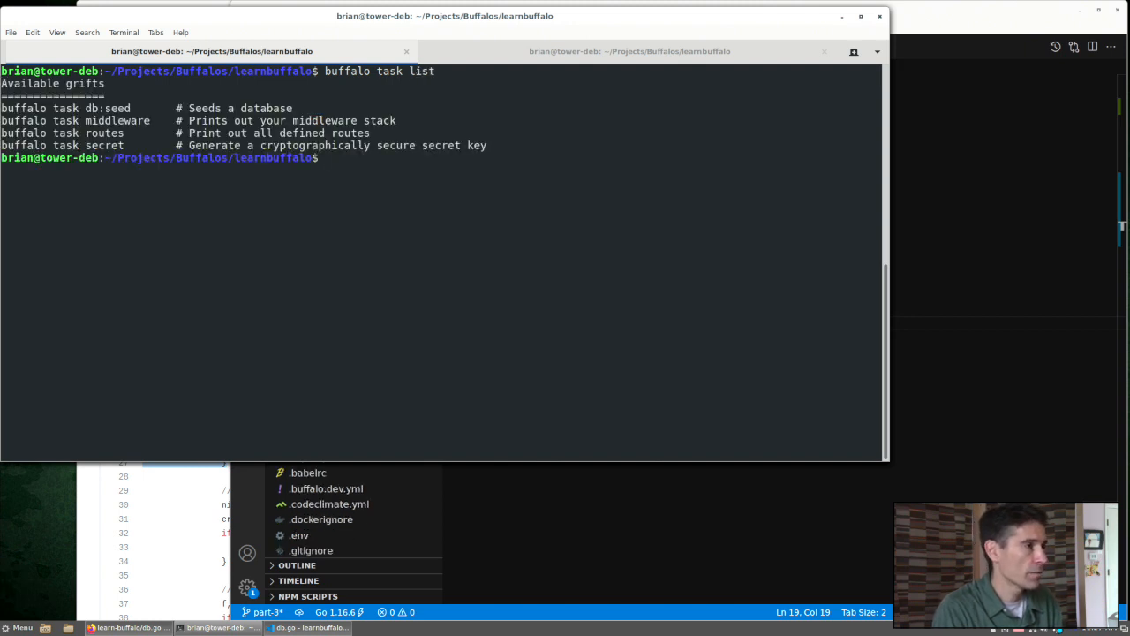
Step: Run 'buffalo task db:seed', then check the tags table with 'select * from tags;'
text(buffalo task db:seed)
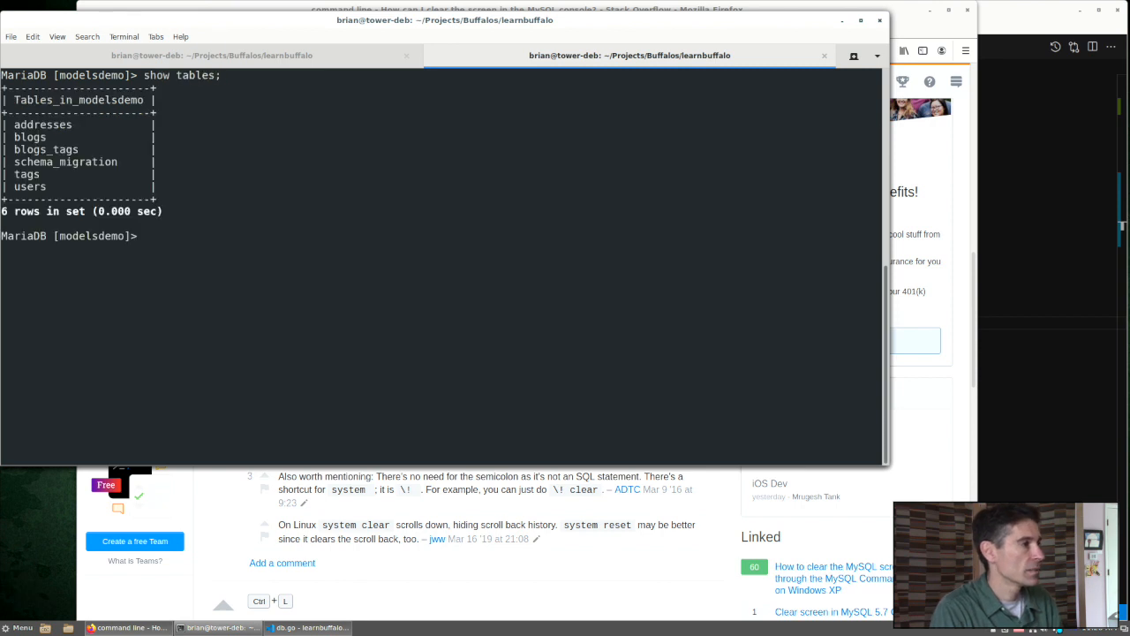
text(select * from tags;)
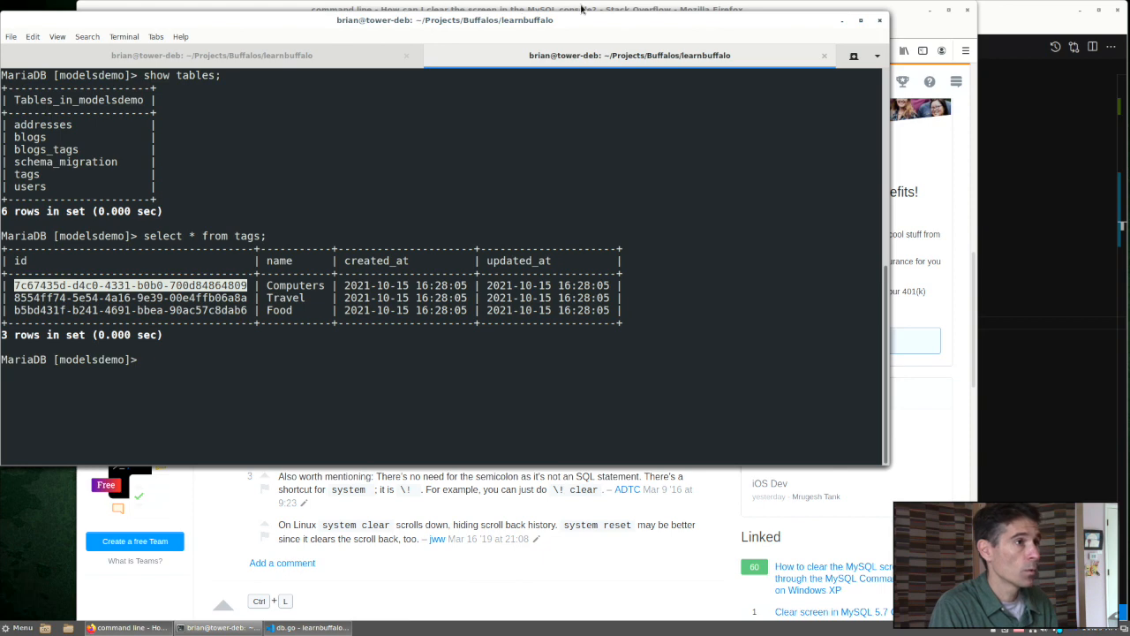
click(212, 55)
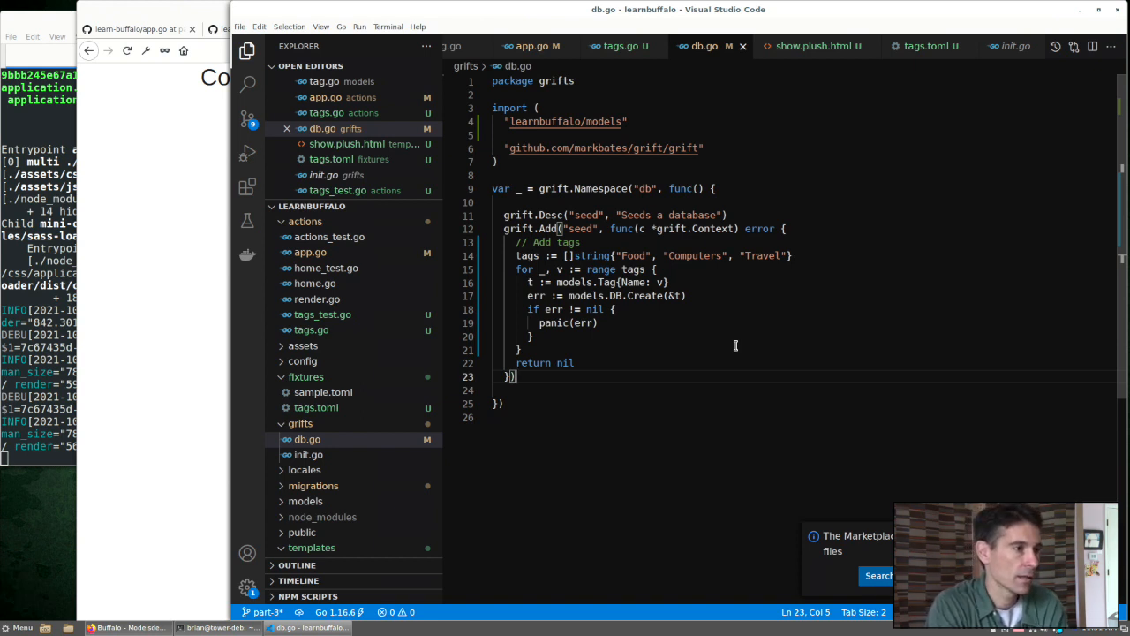
mouse_move(644, 358)
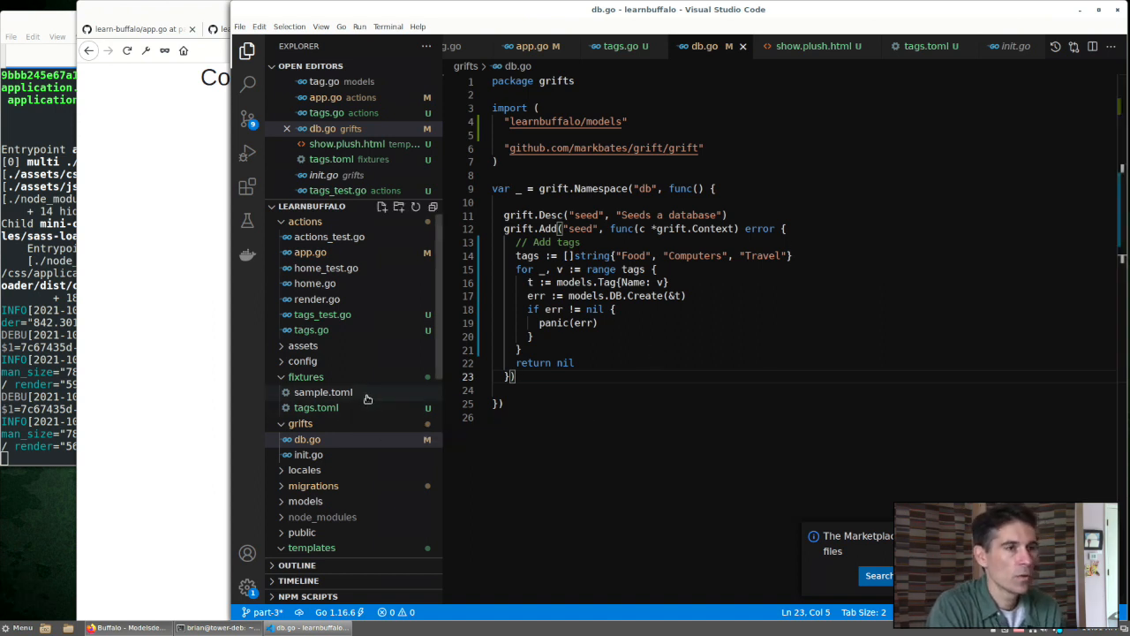
Step: Review fixtures/sample.toml, then view tags.toml with its Food, Computers and Travel rows
click(323, 391)
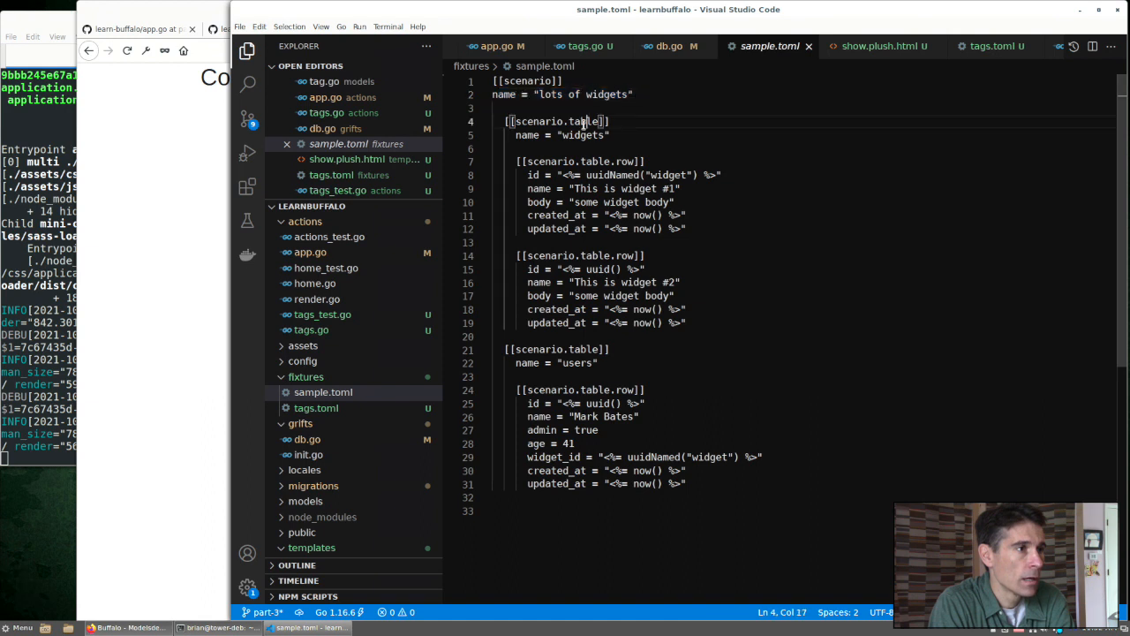
triple_click(556, 121)
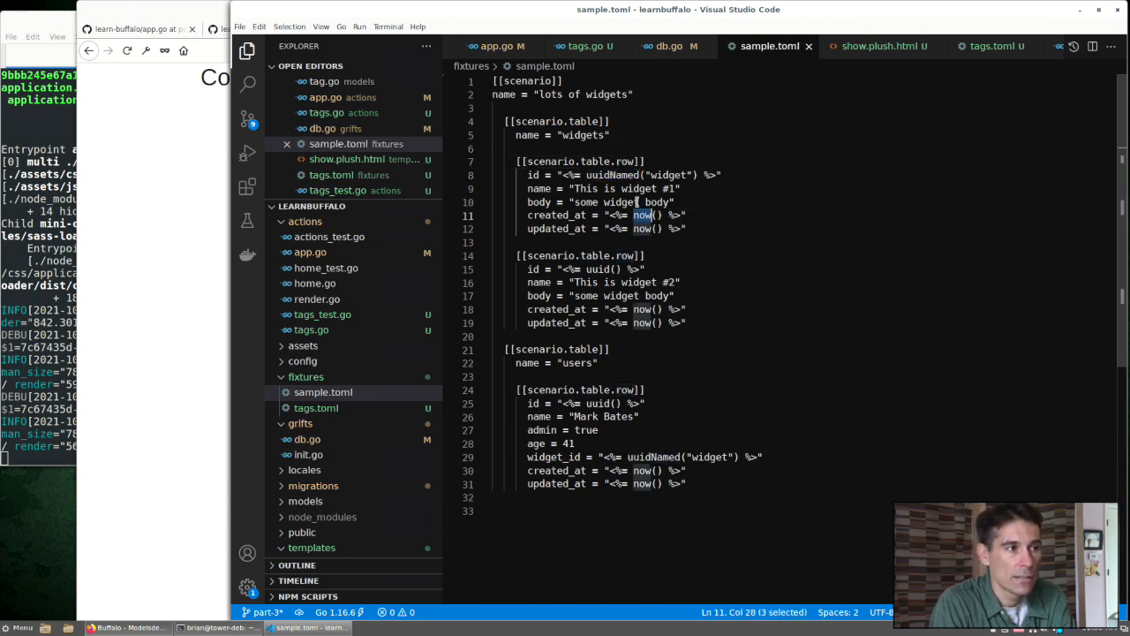
double_click(612, 174)
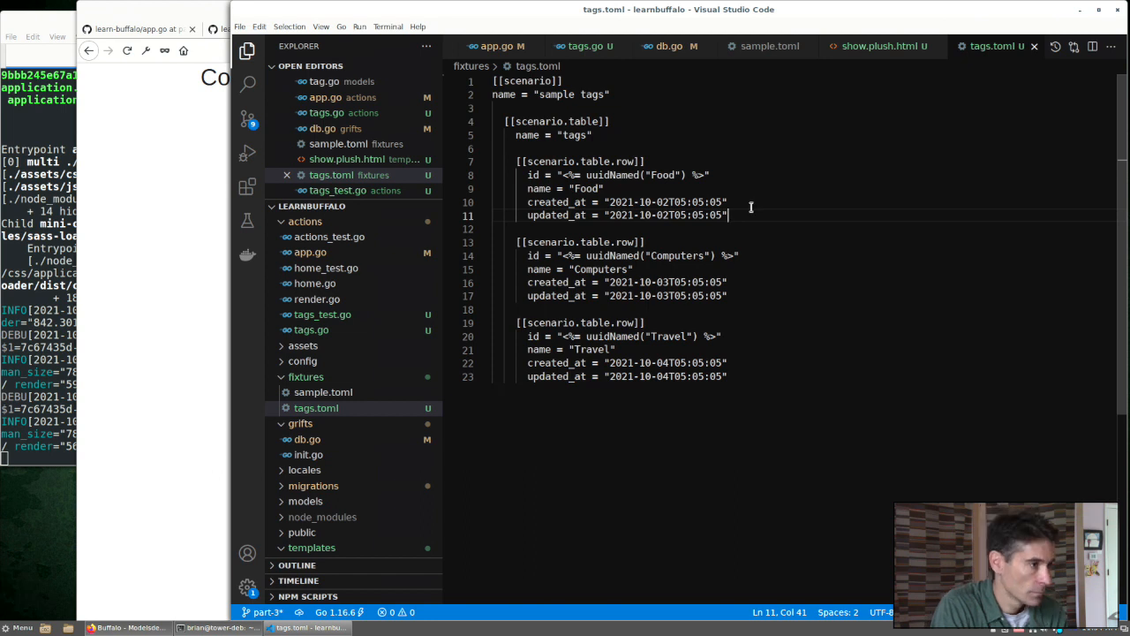
Step: Write Test_Tags_Show loading the 'sample tags' fixture and asserting the page contains 'Travel'
click(323, 314)
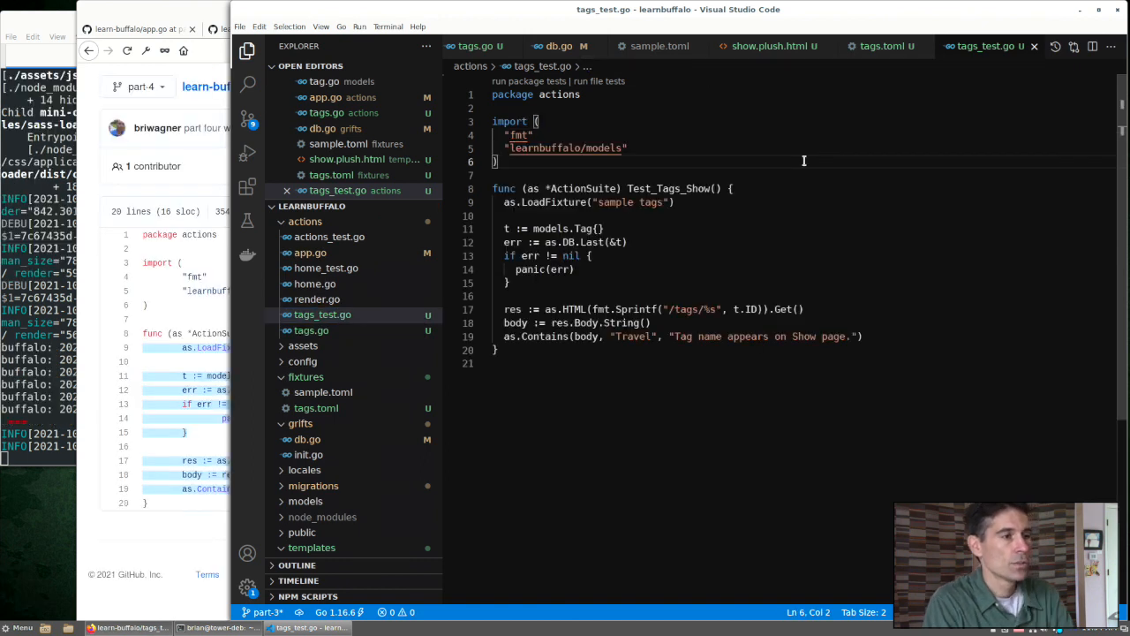
mouse_move(567, 202)
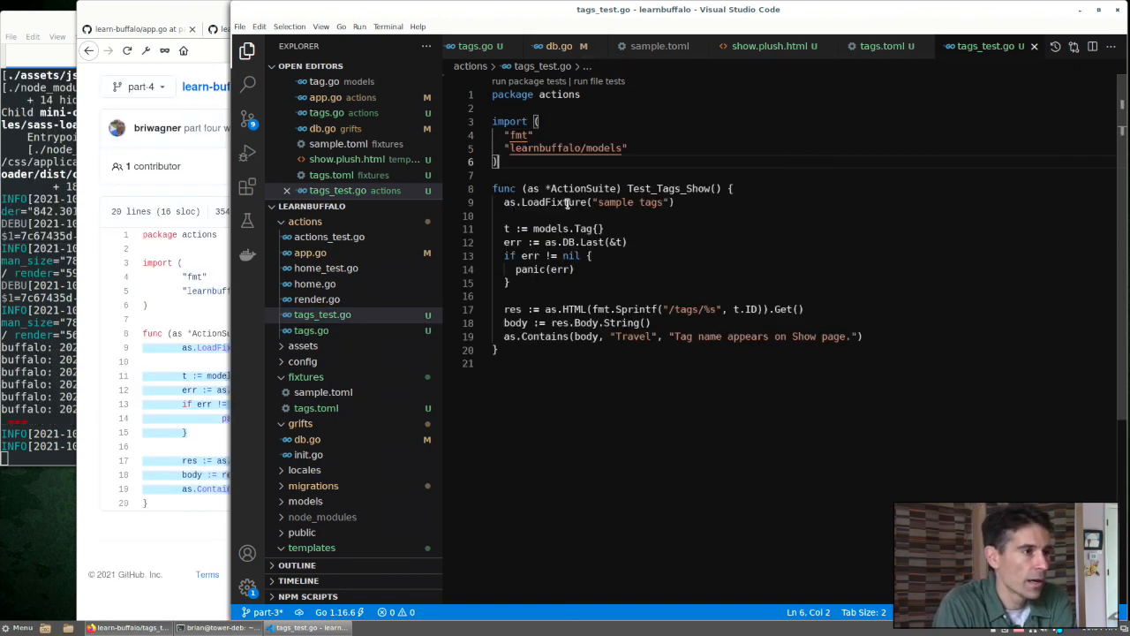
triple_click(588, 202)
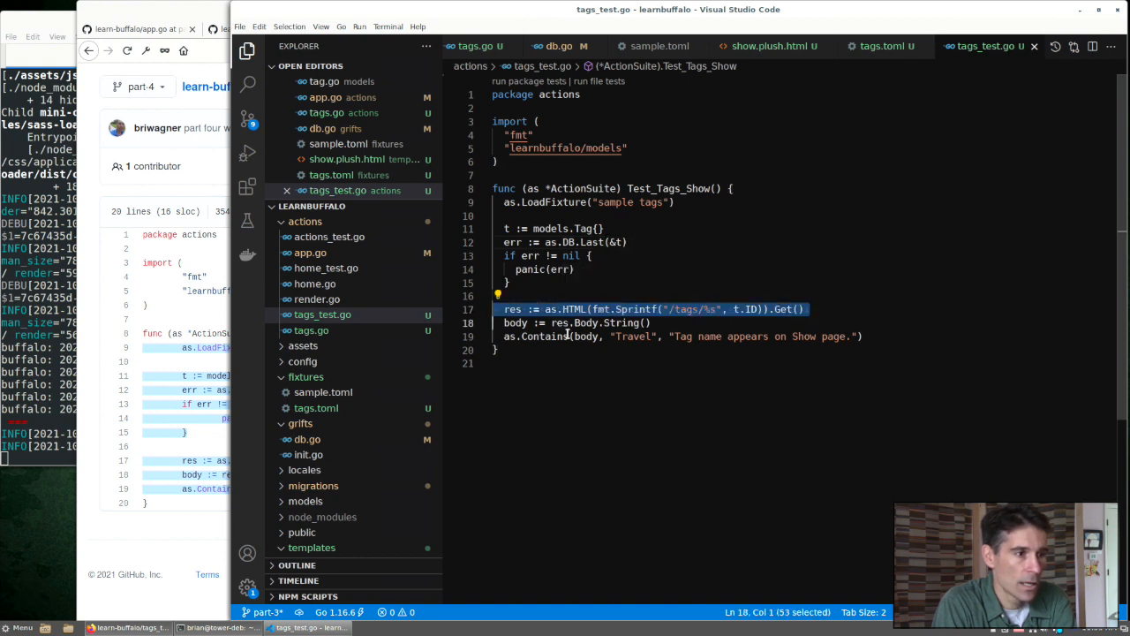
double_click(544, 336)
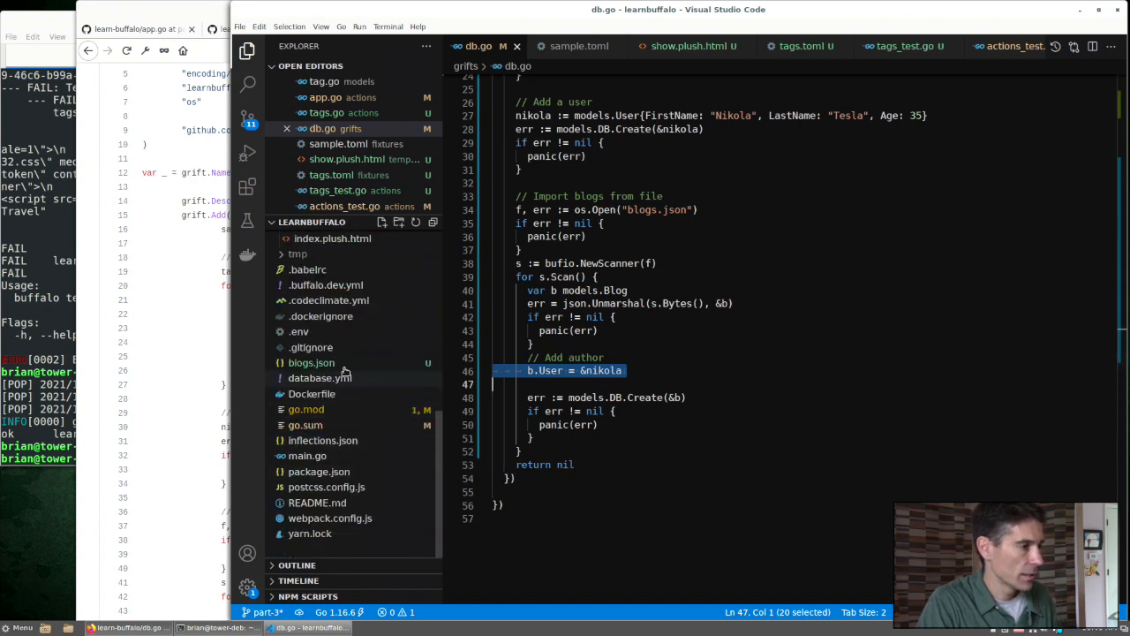
Step: Add savedTags := map[string]models.Tag{} to db.go and store savedTags[t.Name] = t in the tag loop
click(312, 362)
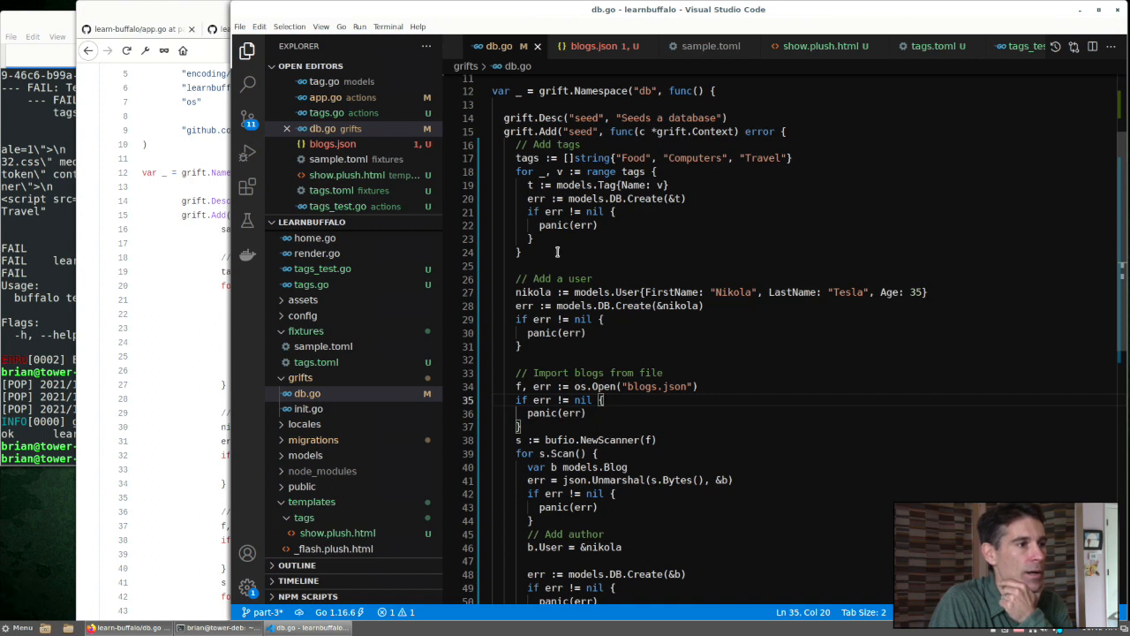
text(savedTags := map[string]models.Tag{})
text(savedTags[t.Name] = t)
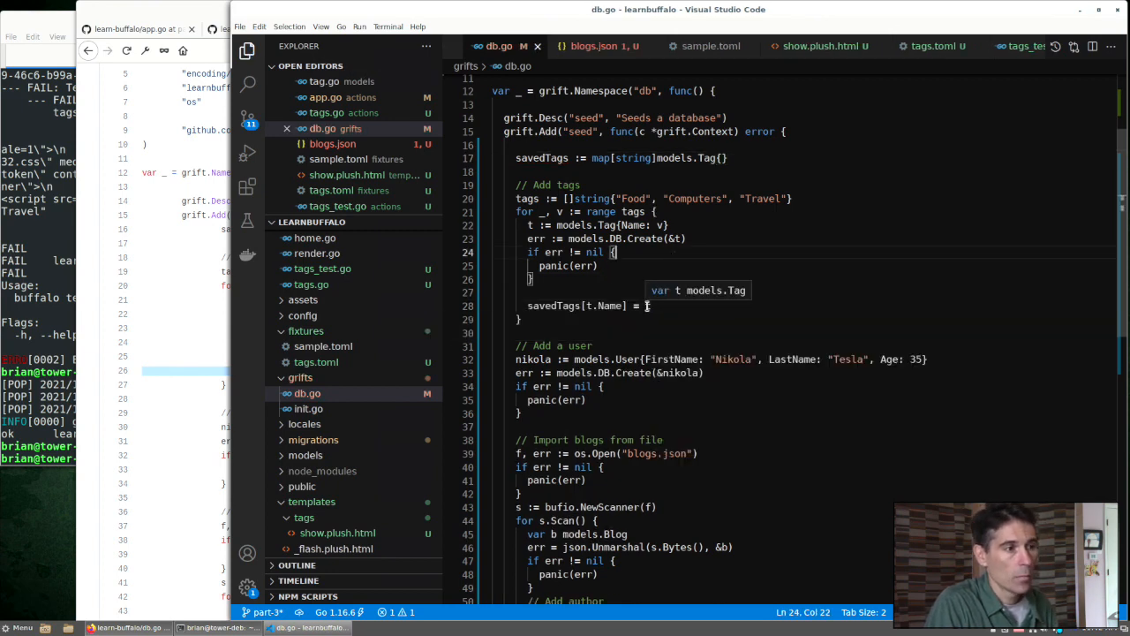
scroll(down, 3)
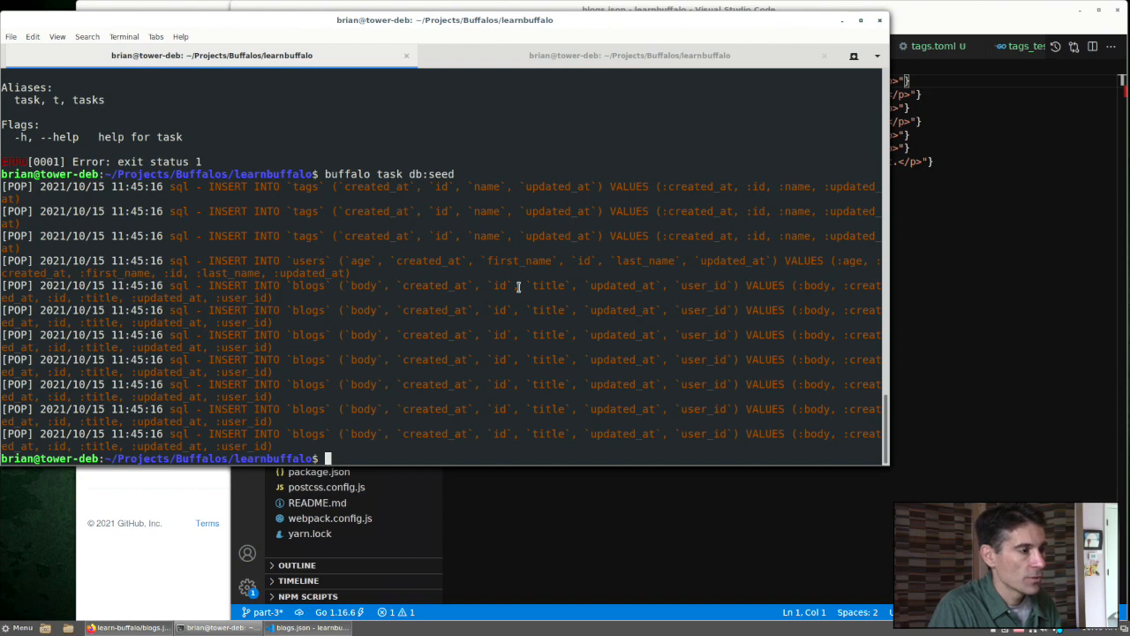
Step: Reset the database with 'buffalo pop reset' and reseed it with 'buffalo task db:seed'
click(629, 55)
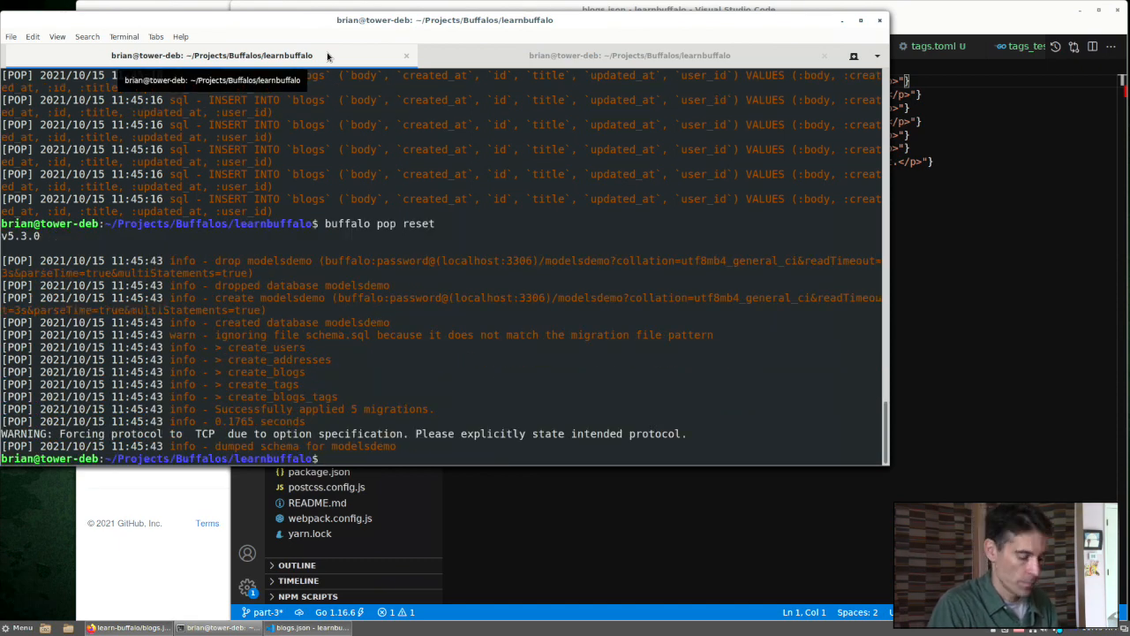
text(buffalo task db:seed)
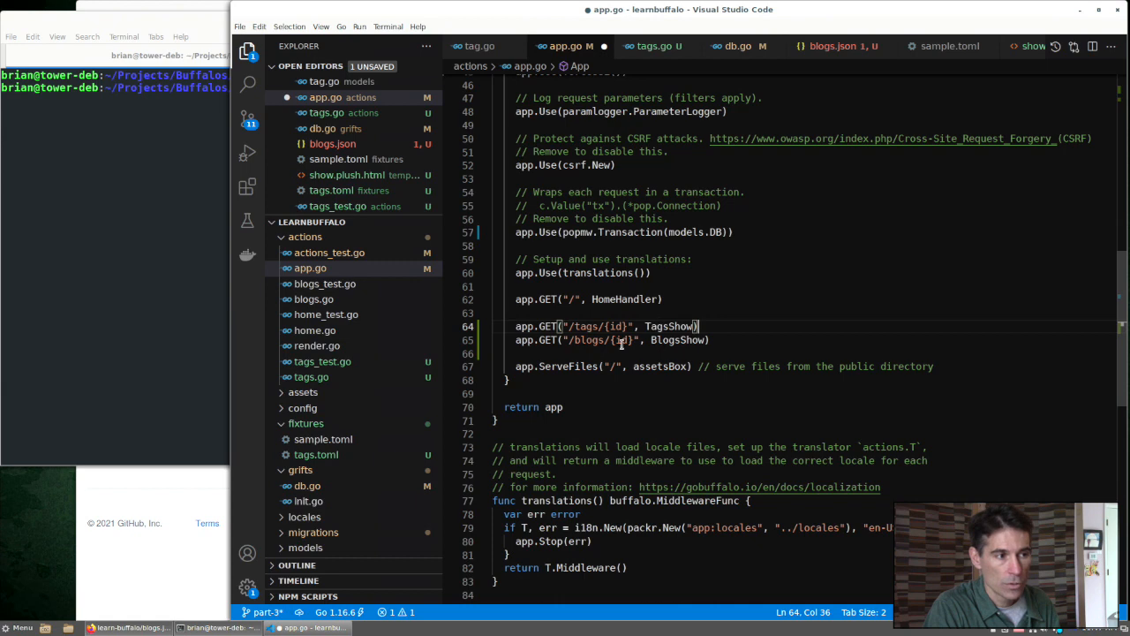
mouse_move(803, 356)
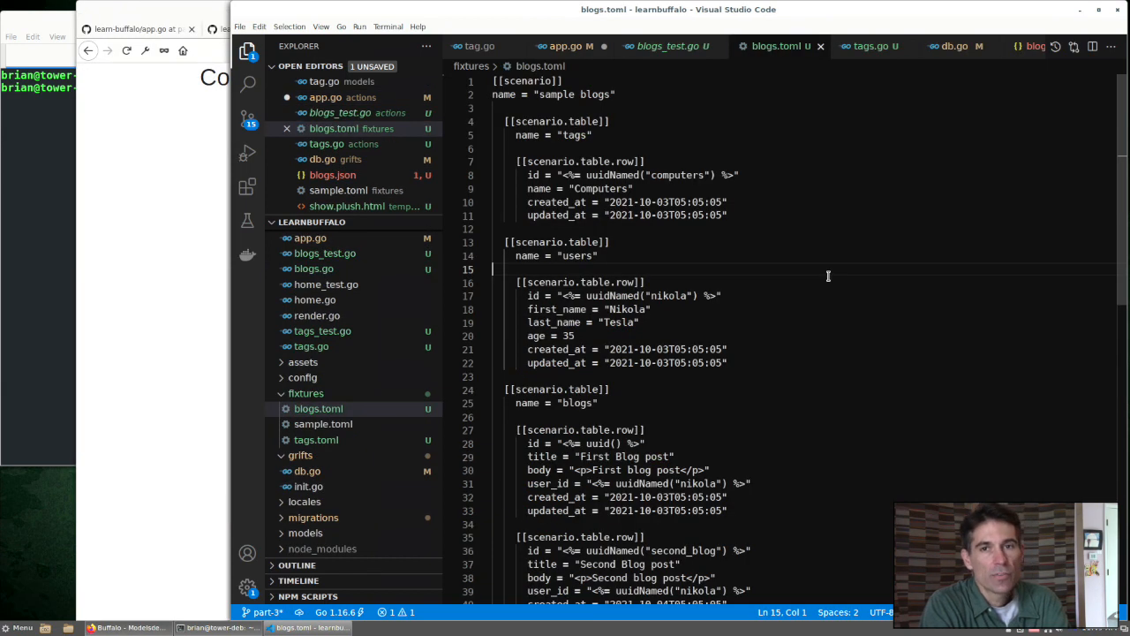
mouse_move(823, 266)
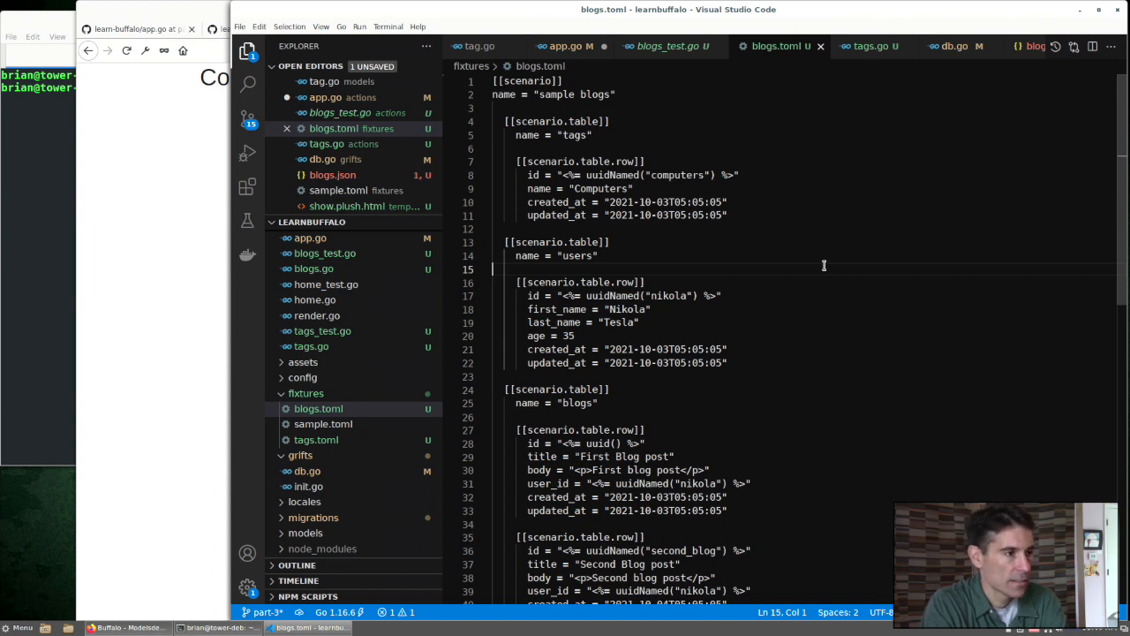
mouse_move(840, 282)
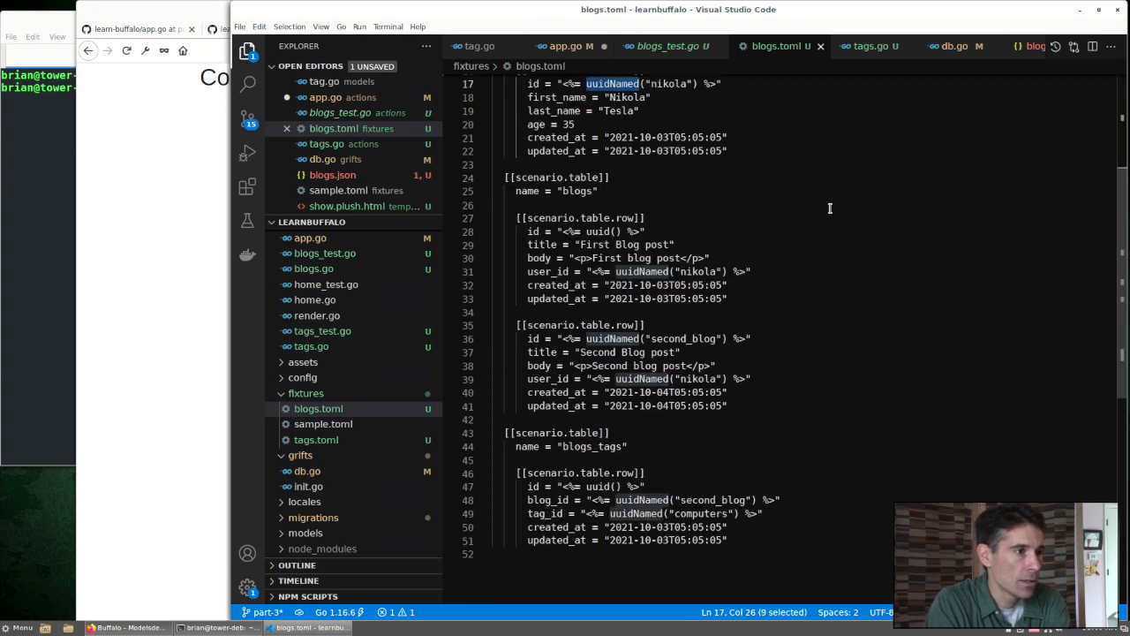
Step: Write fixtures/blogs.toml with tags, users, blogs and blogs_tags tables using uuidNamed ids
click(727, 299)
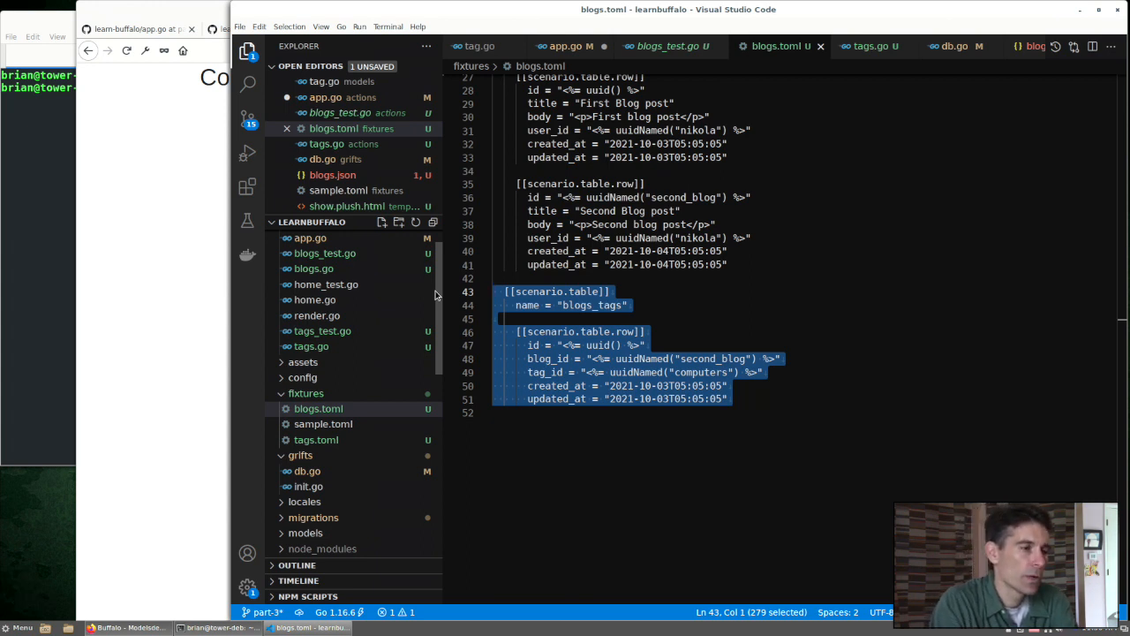
click(627, 264)
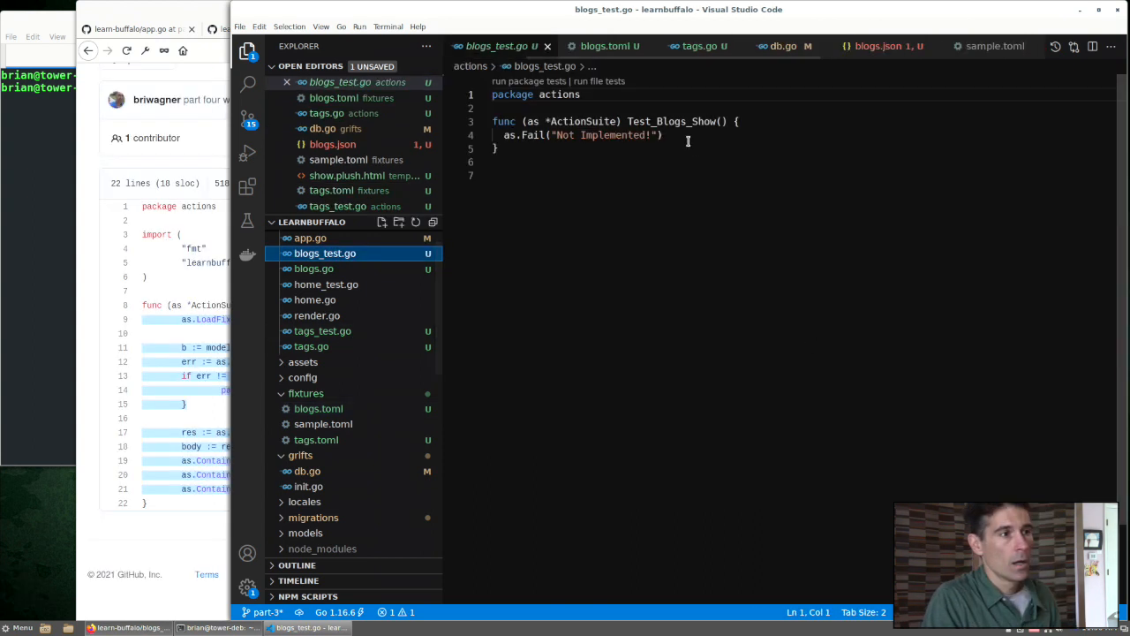
Step: Select the as.Fail not-implemented line in Test_Blogs_Show to replace it with assertions
triple_click(579, 134)
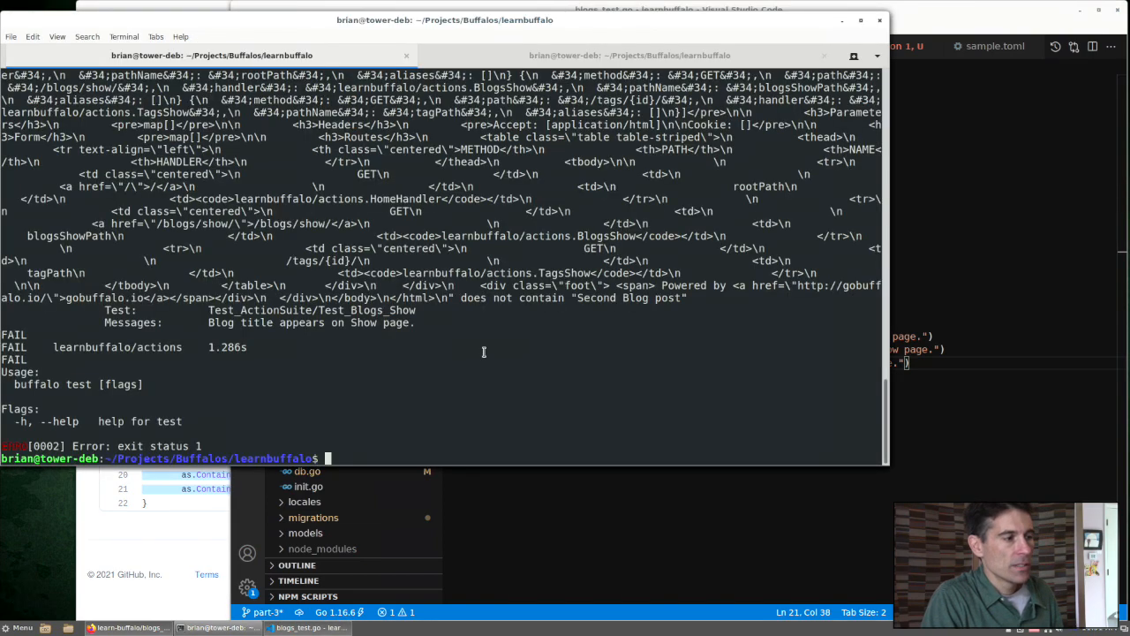
Step: Switch to Terminal to rerun the actions test suite
key(alt+tab)
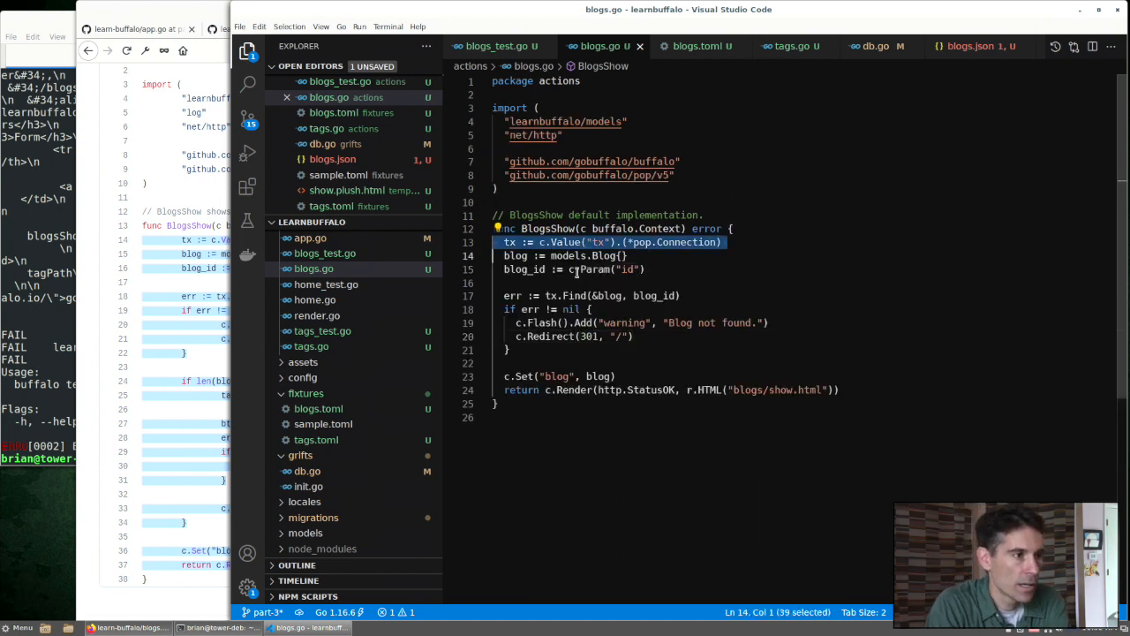
Step: Check blog_id in BlogsShow, then edit assertion messages for Second Blog post, Nikola Tesla, Computers
double_click(606, 256)
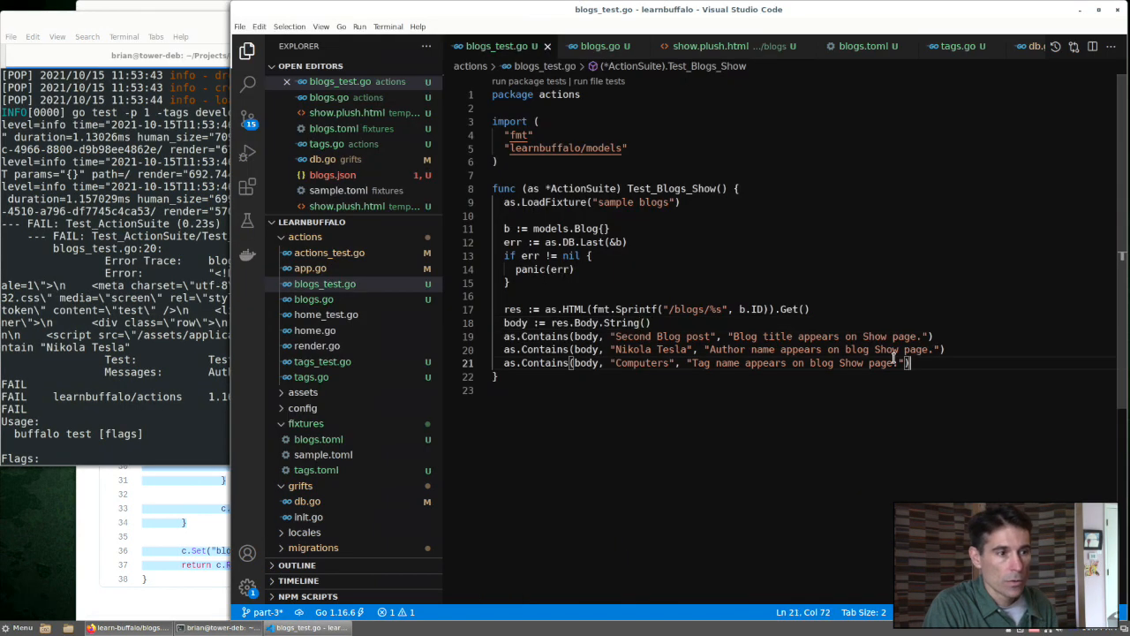
double_click(697, 335)
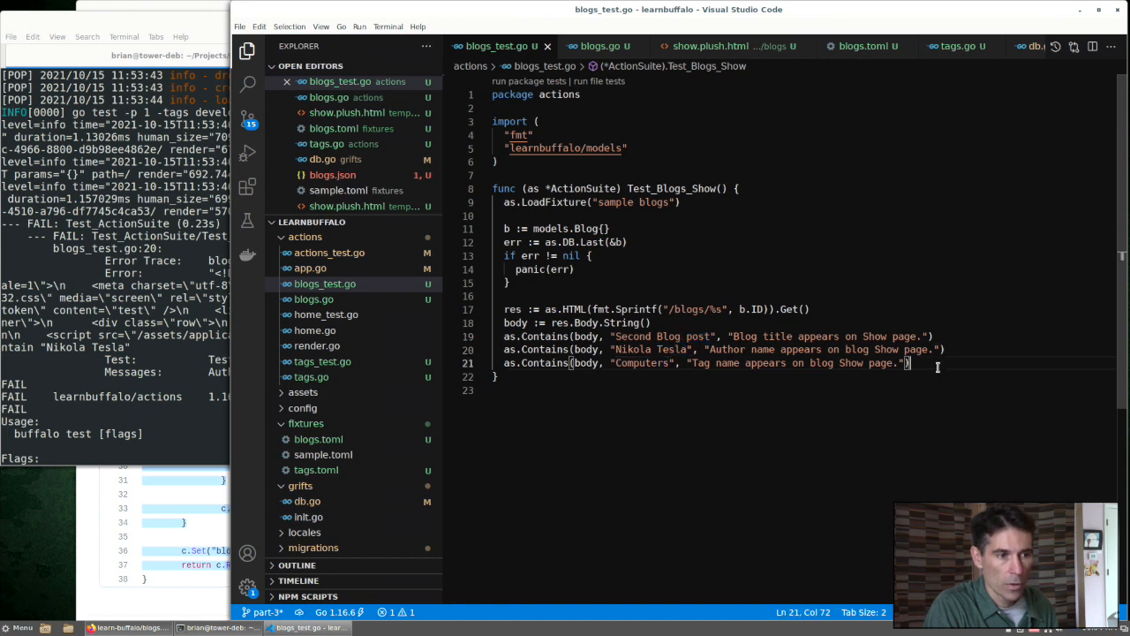
key(ctrl+/)
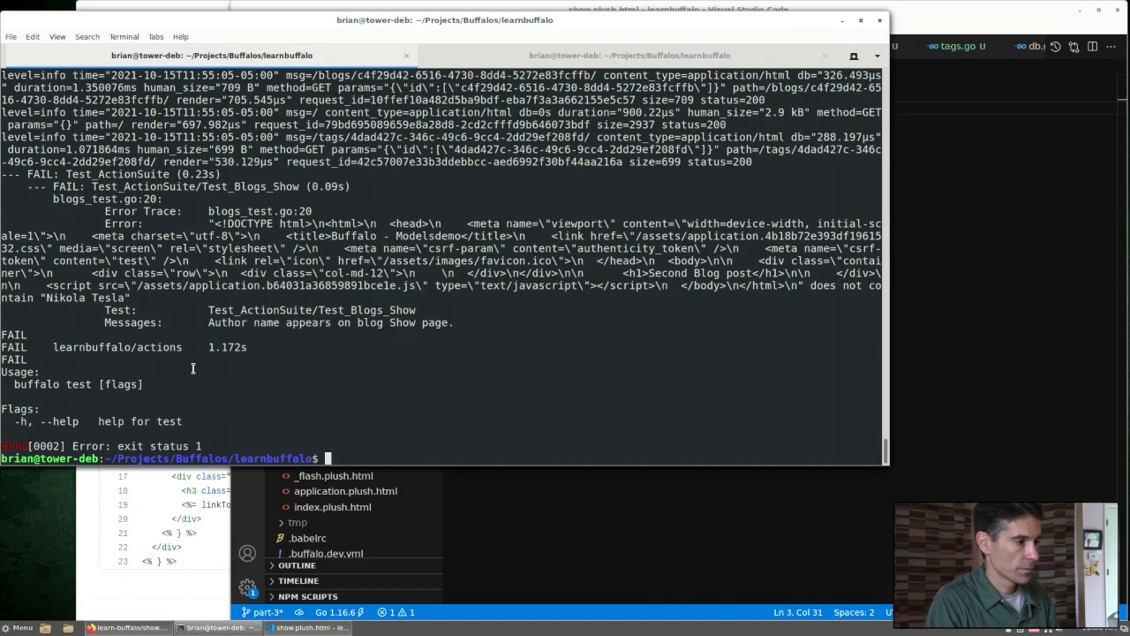
Step: Run 'buffalo test ./actions/' twice and inspect the nil User FullName error
text(buffalo test ./actions/)
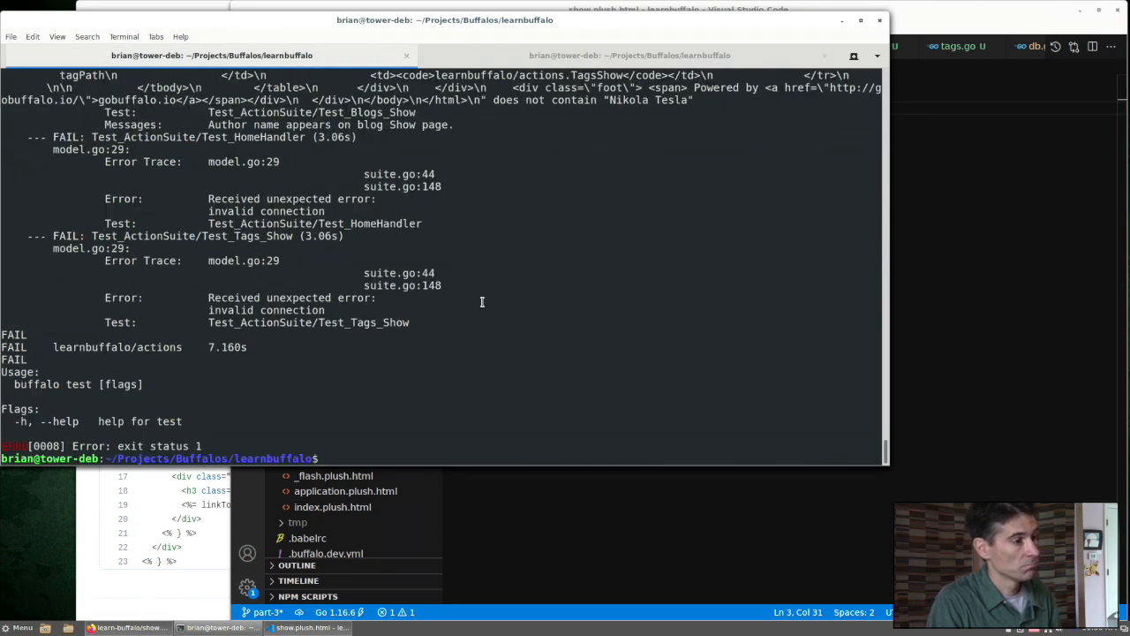
text(buffalo test ./actions/)
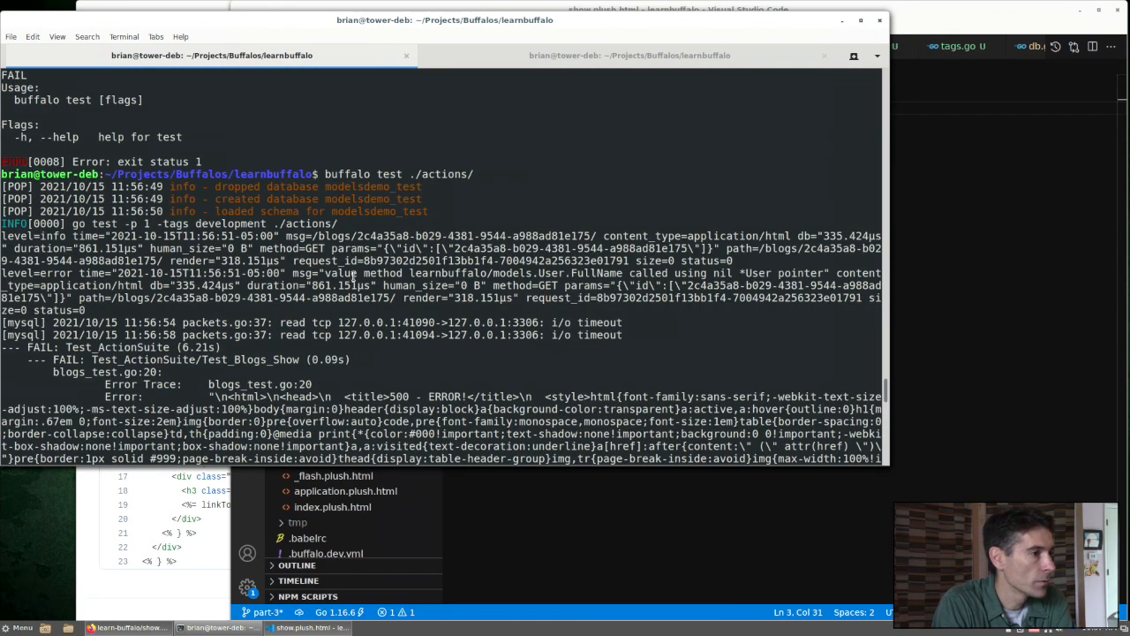
mouse_move(675, 283)
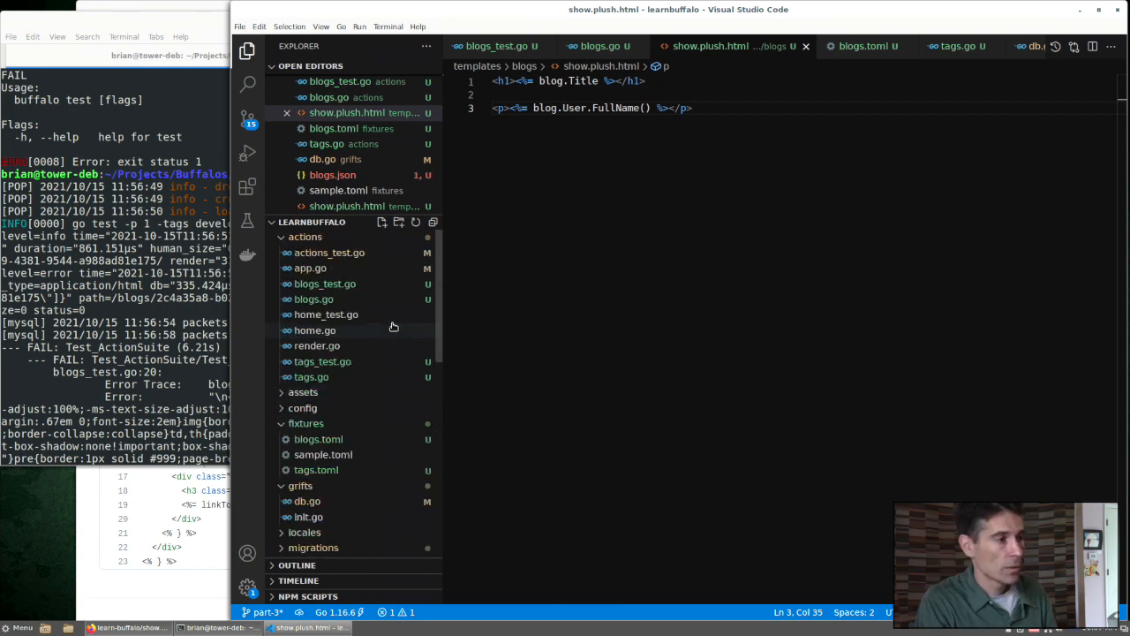
Step: Add blog.Title heading and blog.User.FullName() paragraph, then start typing buffalo test
click(313, 298)
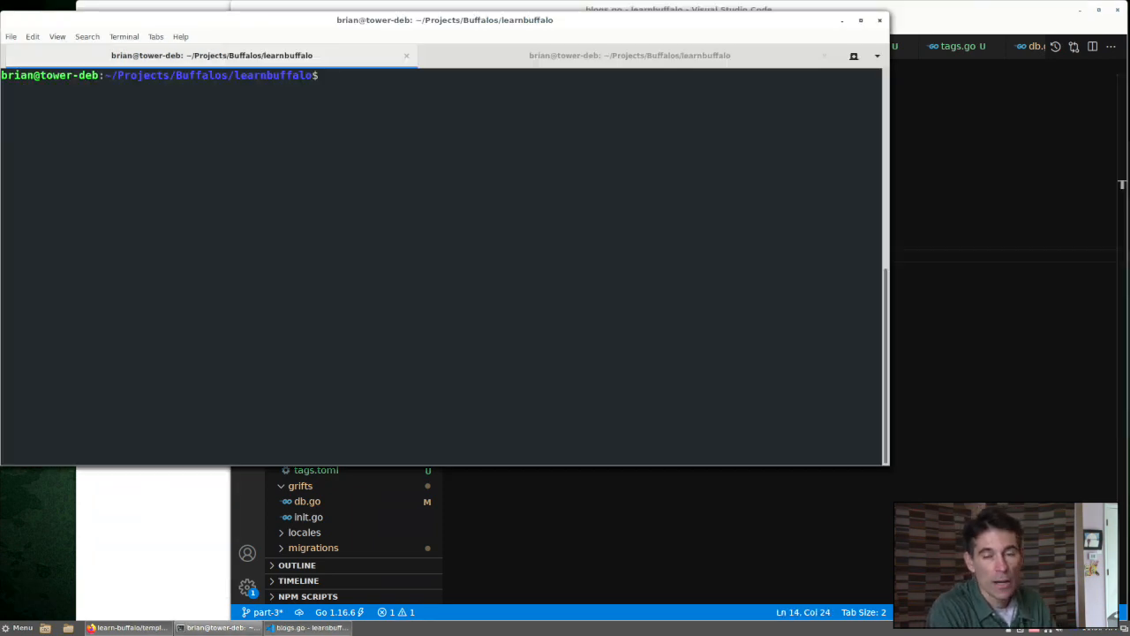
text(buffa)
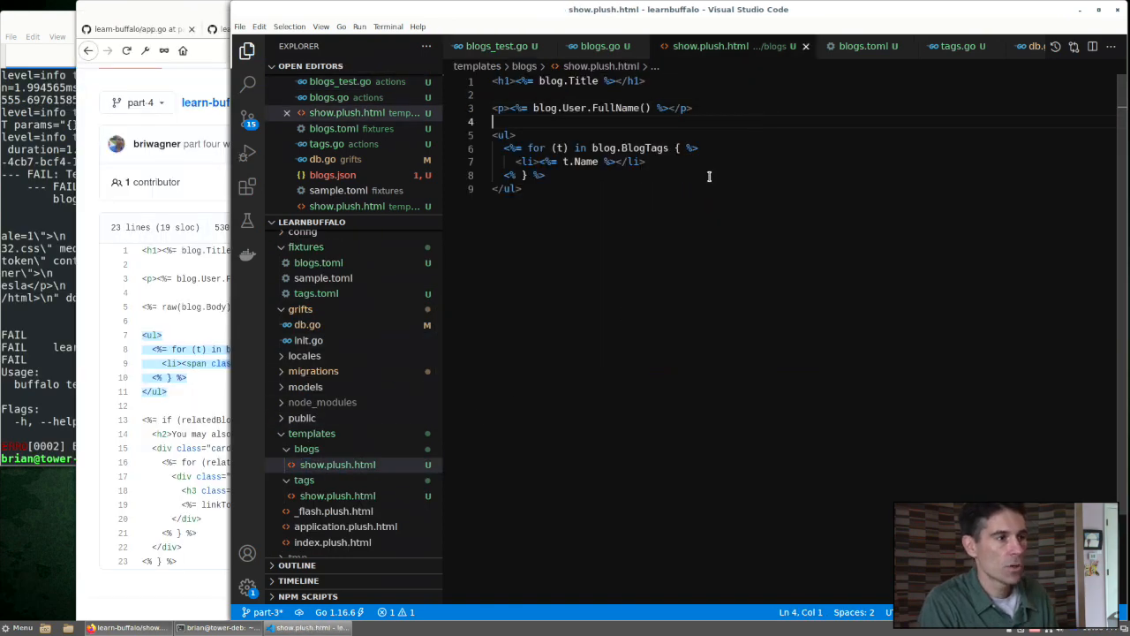
Step: Select the blog variable in the loop over blog.BlogTags listing each t.Name
double_click(580, 162)
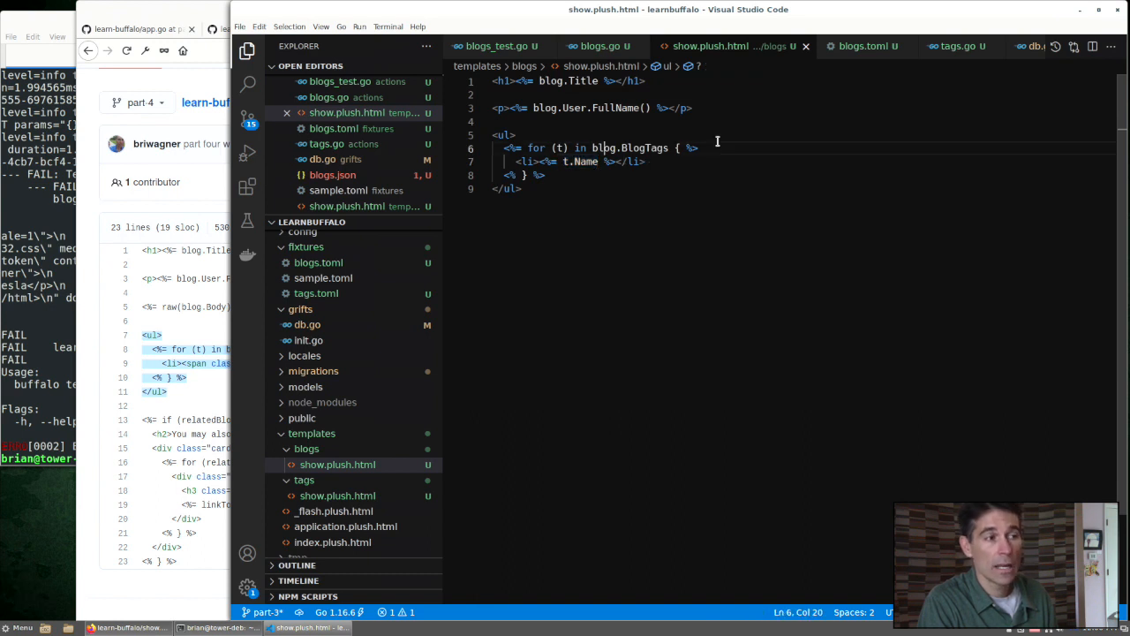
mouse_move(535, 148)
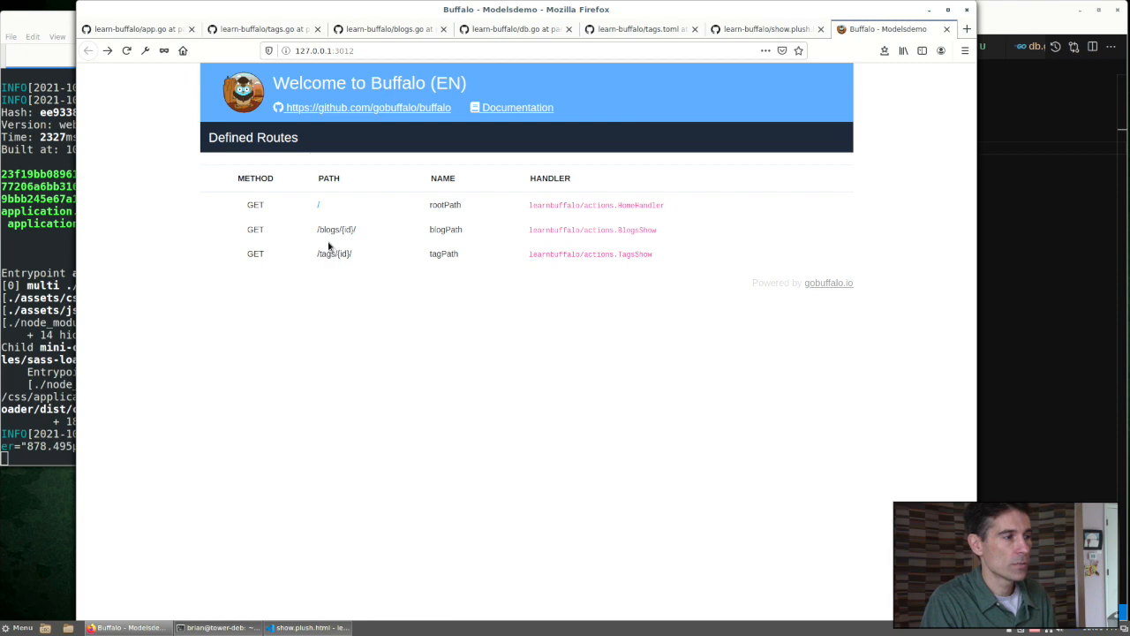
mouse_move(57, 391)
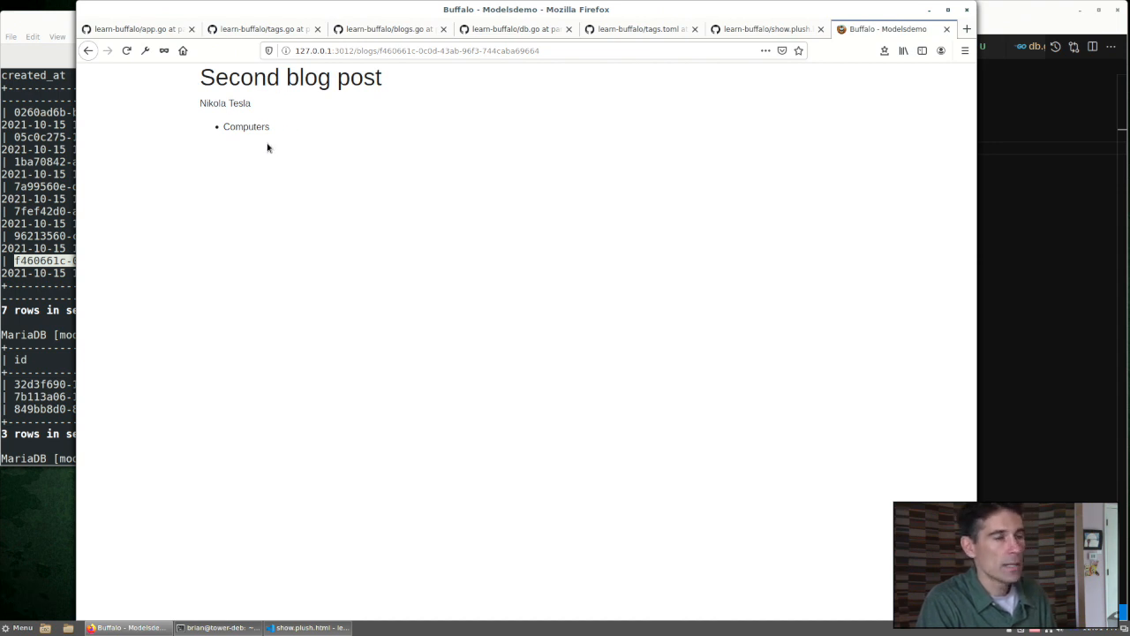
Step: View the Second blog post page showing Nikola Tesla and the Computers tag
click(307, 626)
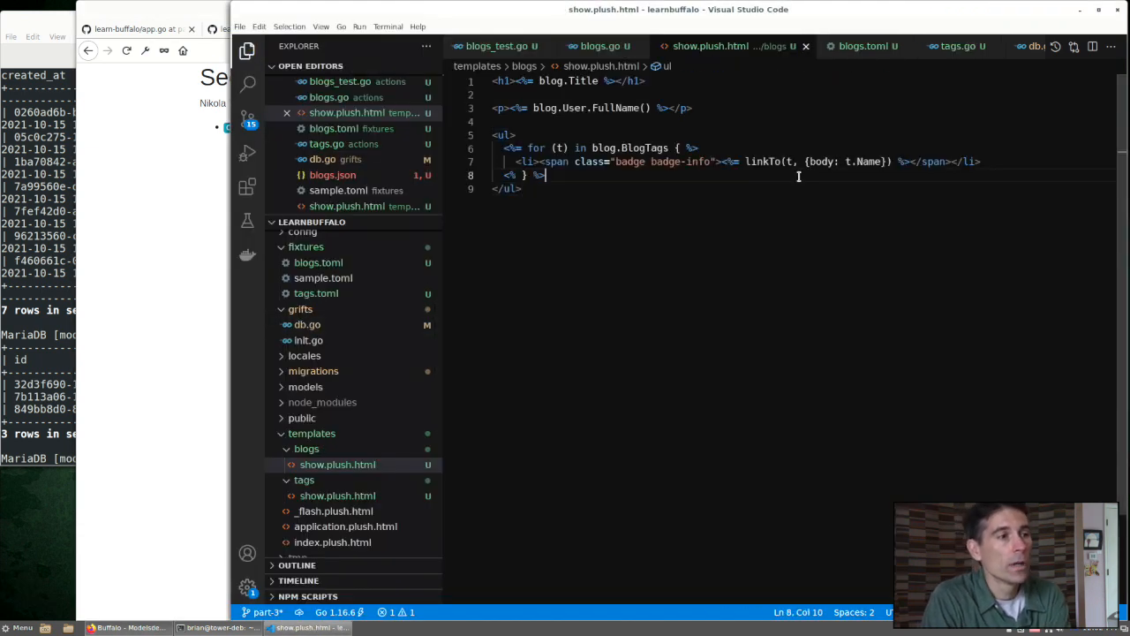
Step: Wrap the tag in a badge-info linkTo, then open the Computers tag page from its badge
drag(723, 160, 910, 161)
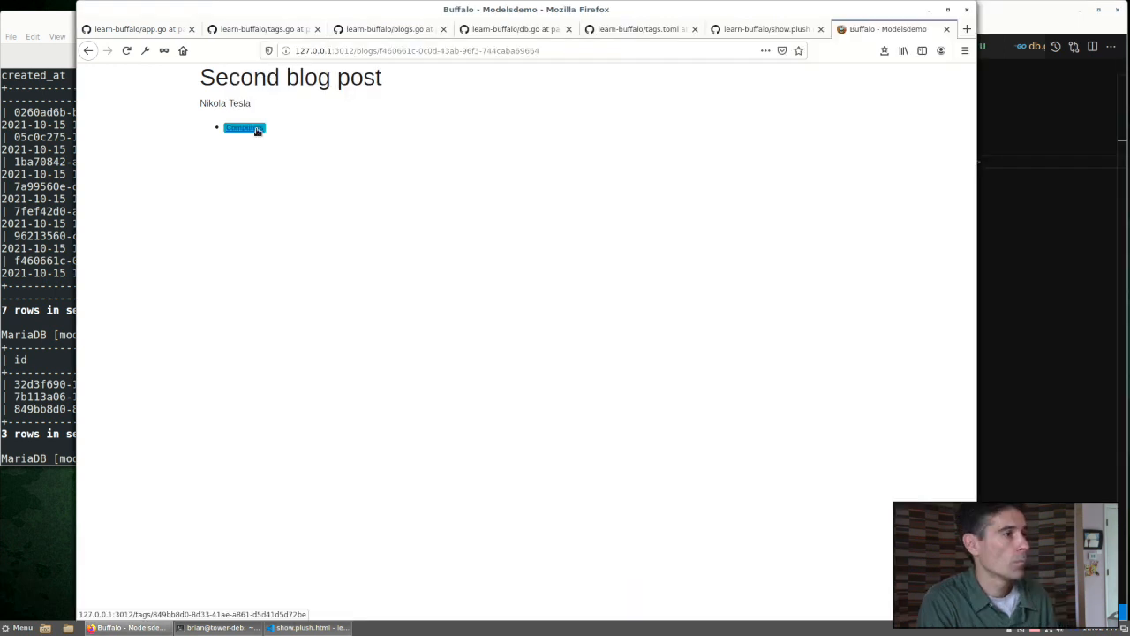
click(244, 127)
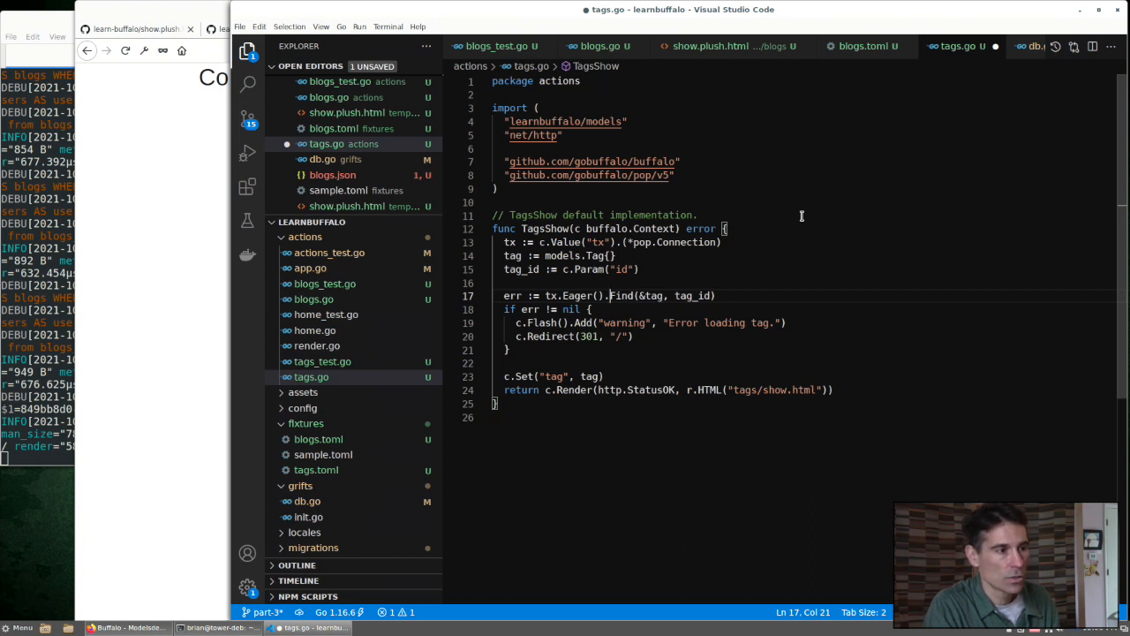
mouse_move(792, 227)
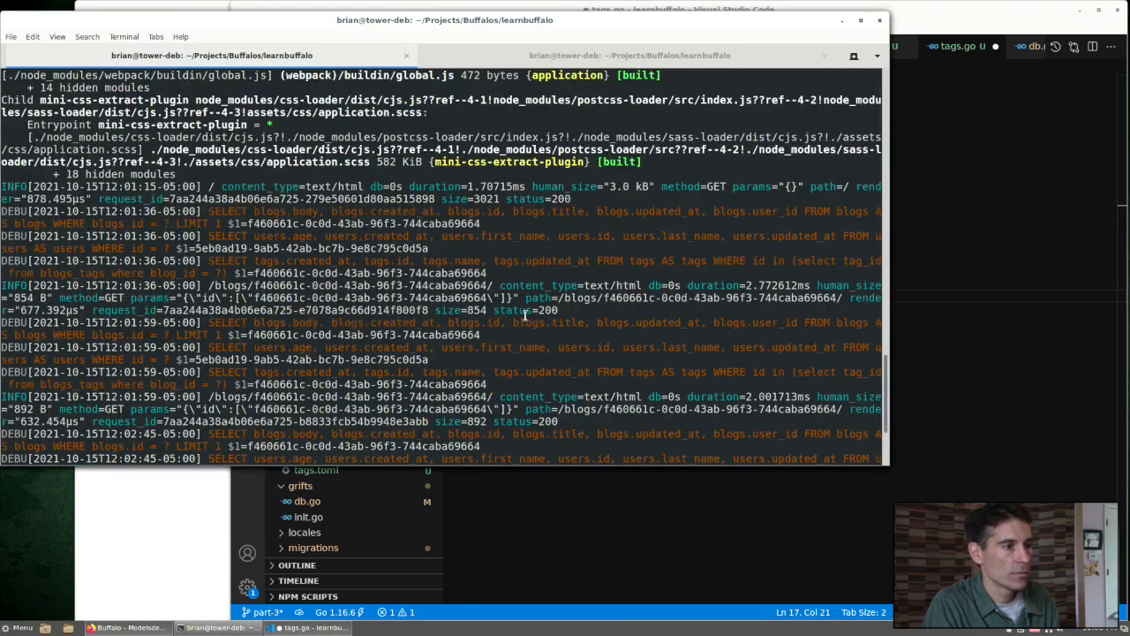
Step: Scroll through TagsShow in actions/tags.go while switching to tx.Eager().Find(&tag, tag_id)
scroll(down, 3)
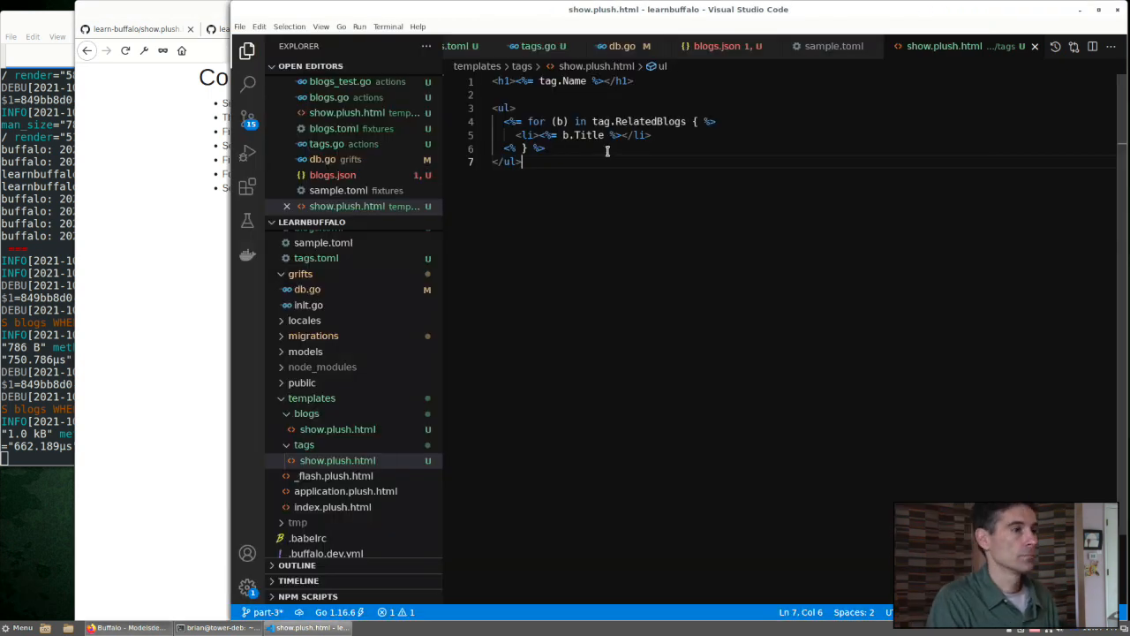
Step: Replace b.Title in the tag page loop with linkTo(b, {body: b.Title})
text(linkTo(b, {body: b.Title}))
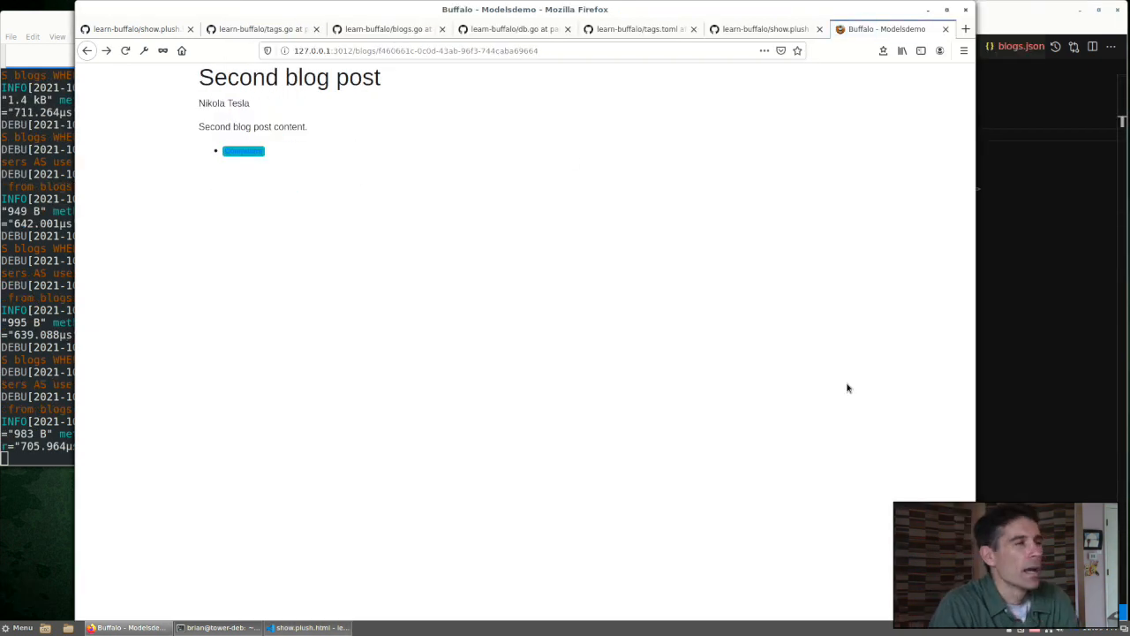
mouse_move(884, 395)
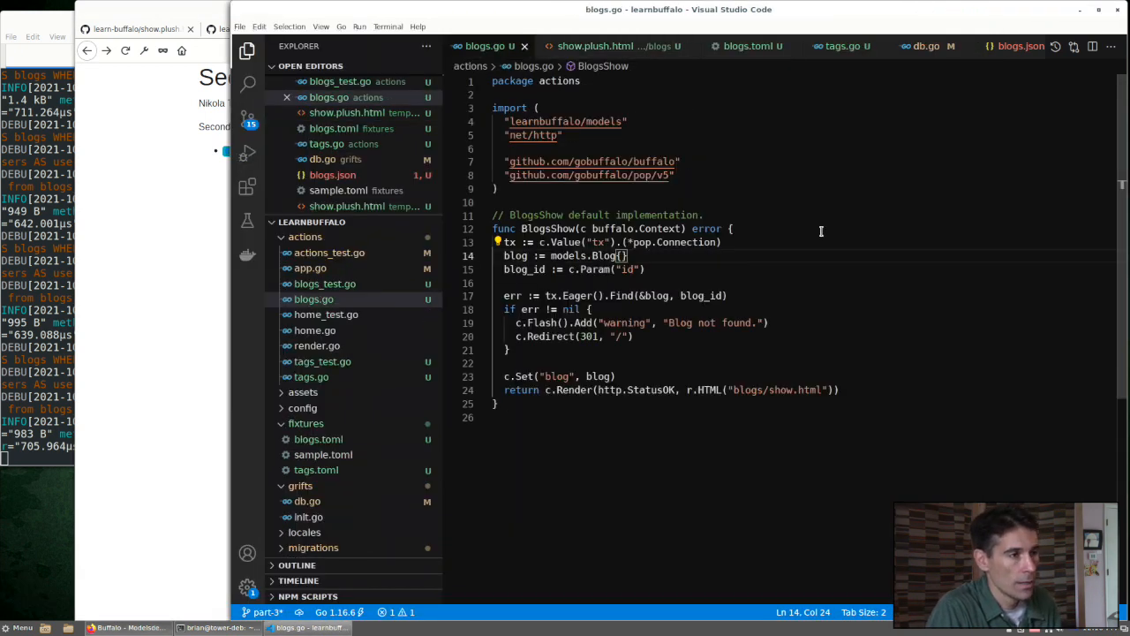
mouse_move(806, 282)
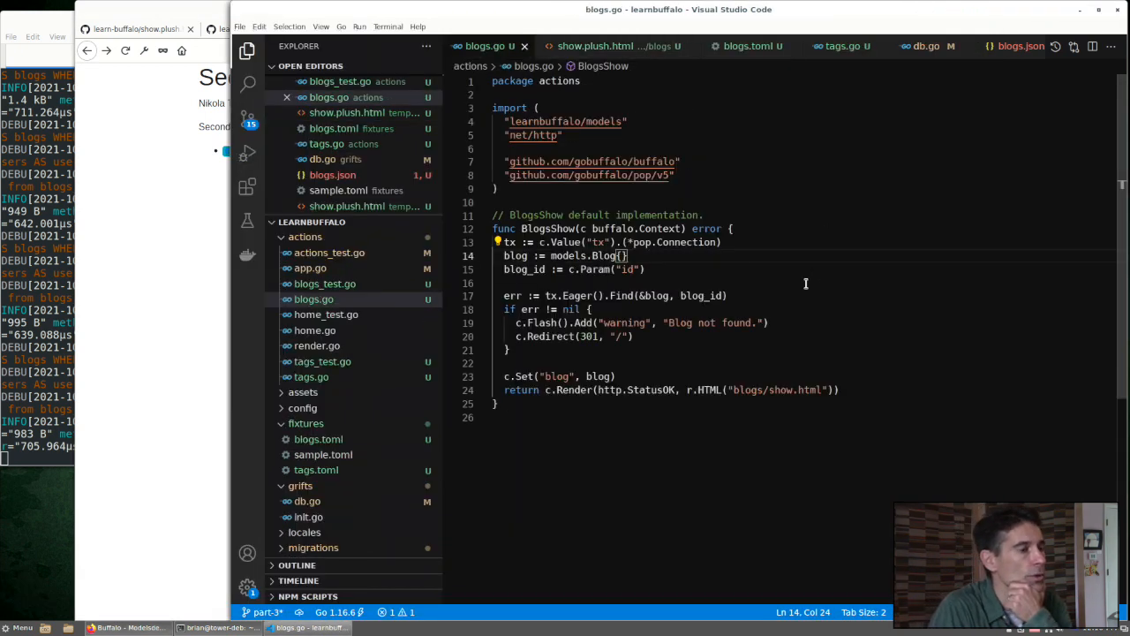
mouse_move(685, 285)
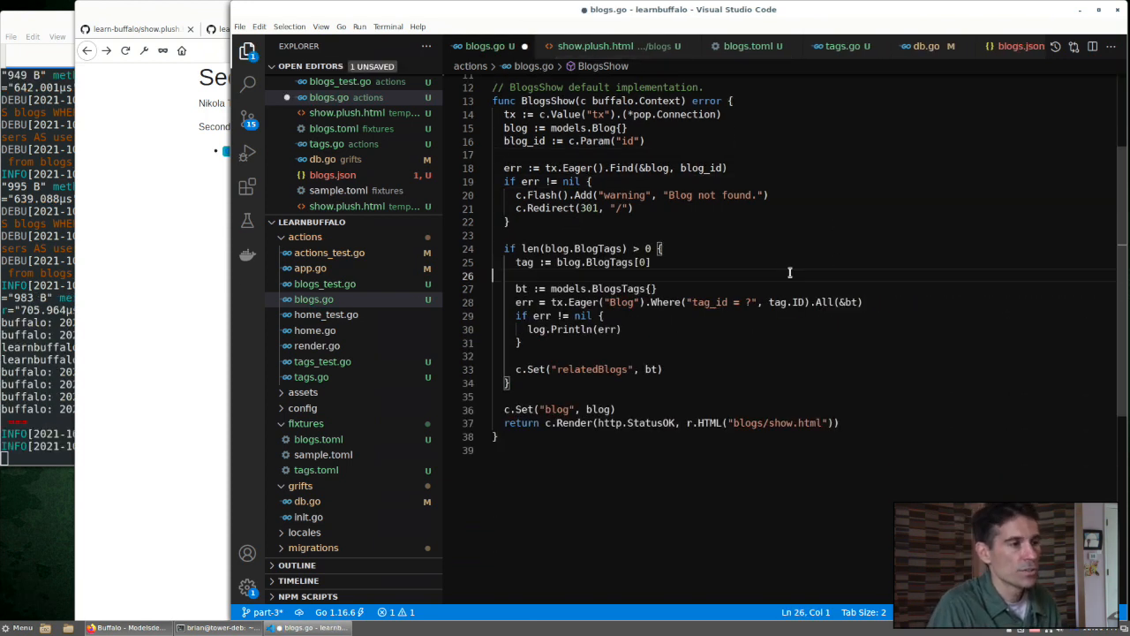
mouse_move(603, 262)
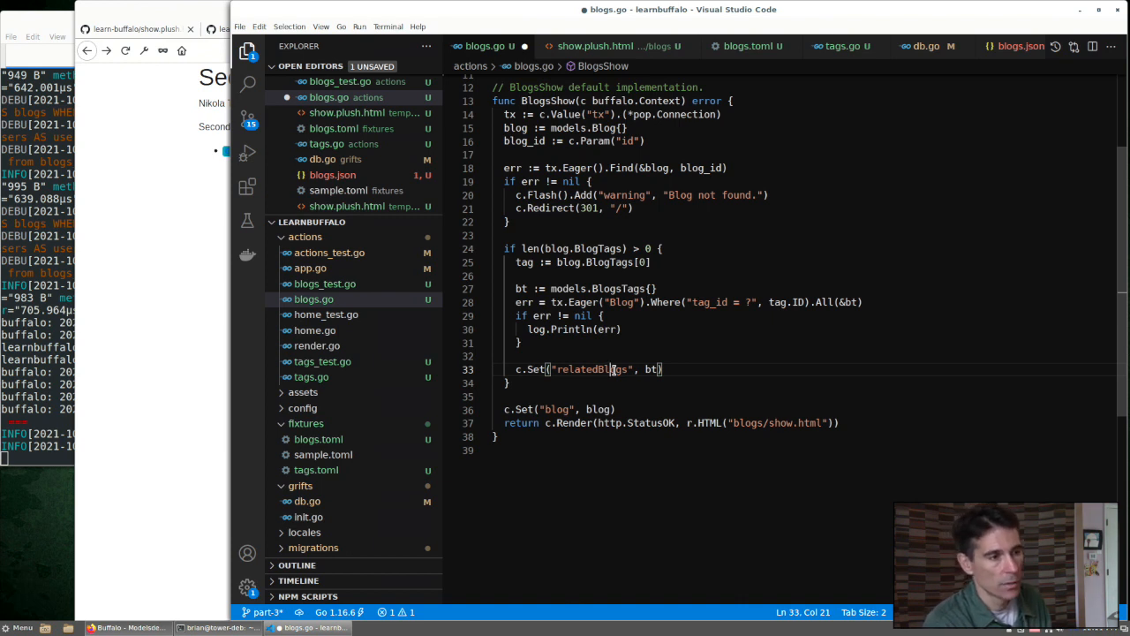
Step: Add .Limit(3) to the BlogsTags query on the first tag and set relatedBlogs
text(.Limit(3))
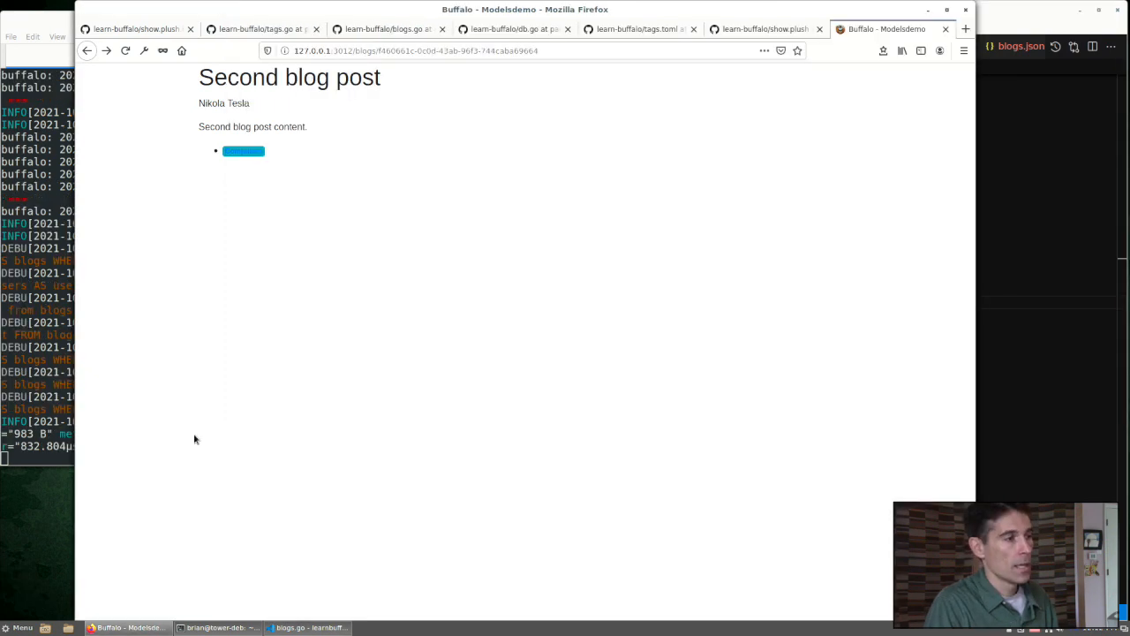
mouse_move(359, 219)
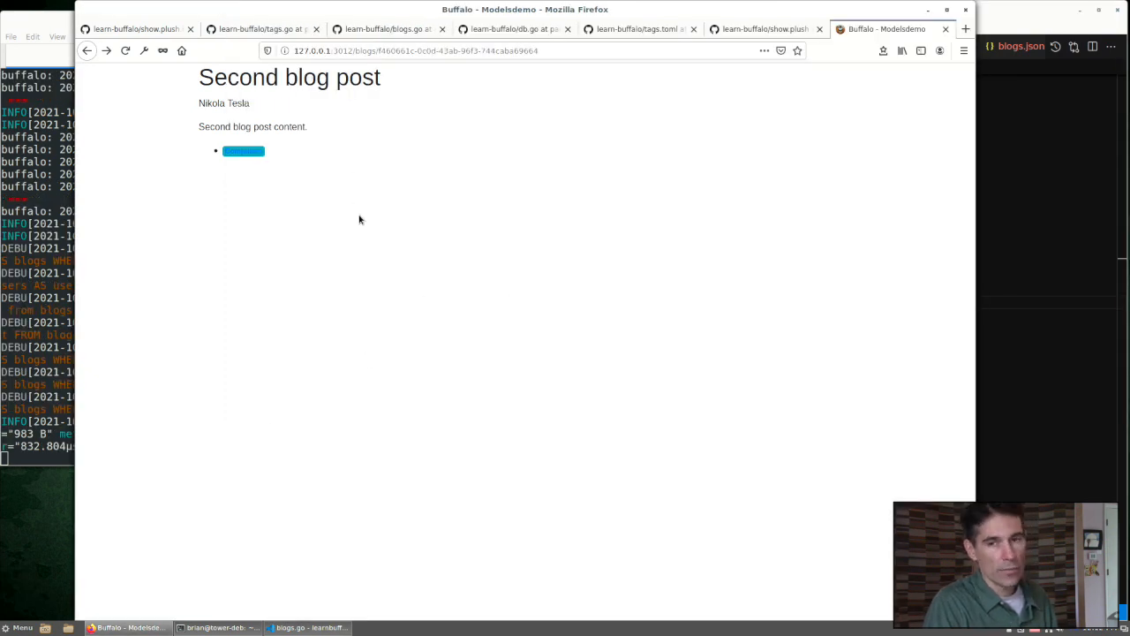
Step: Reload a blog post, review 'You may also like' cards, and open Fourth blog post
click(217, 627)
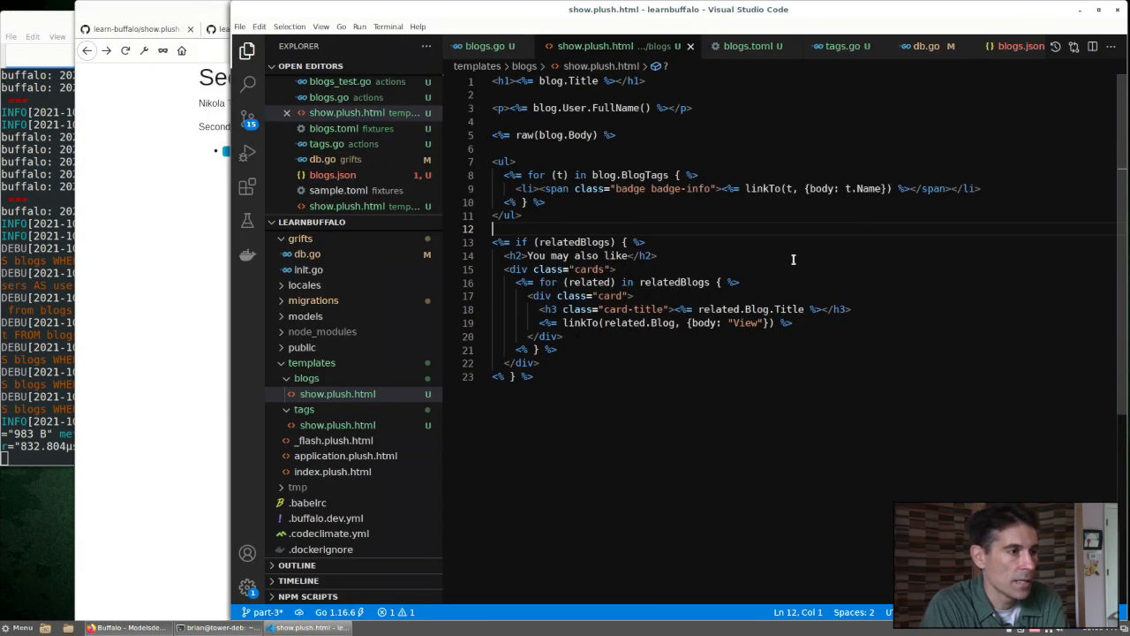
mouse_move(774, 359)
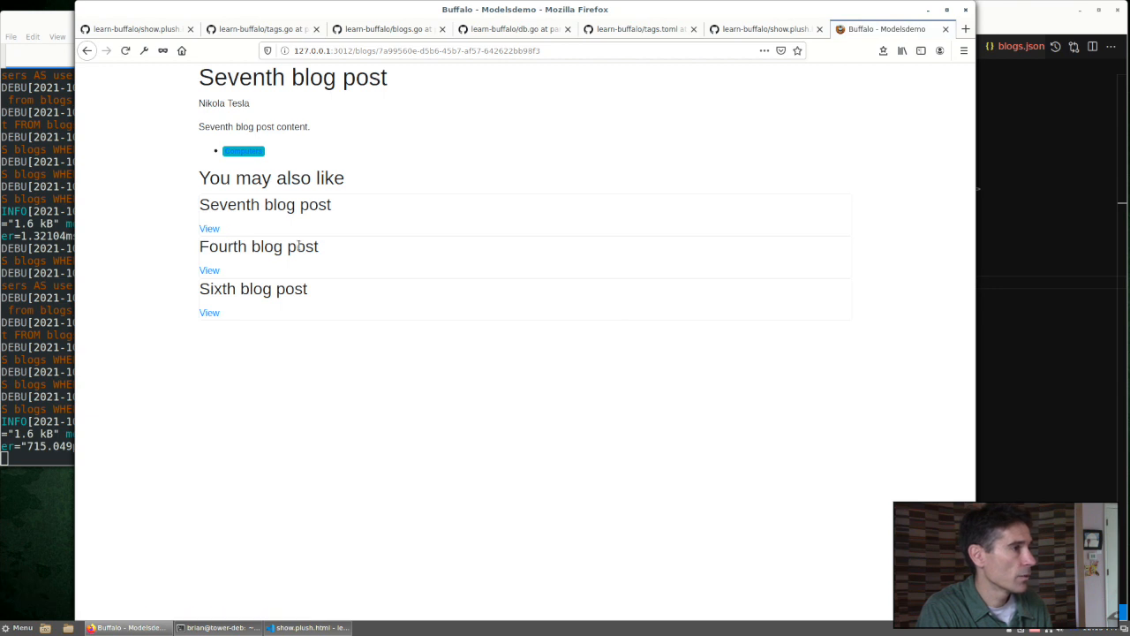
click(209, 271)
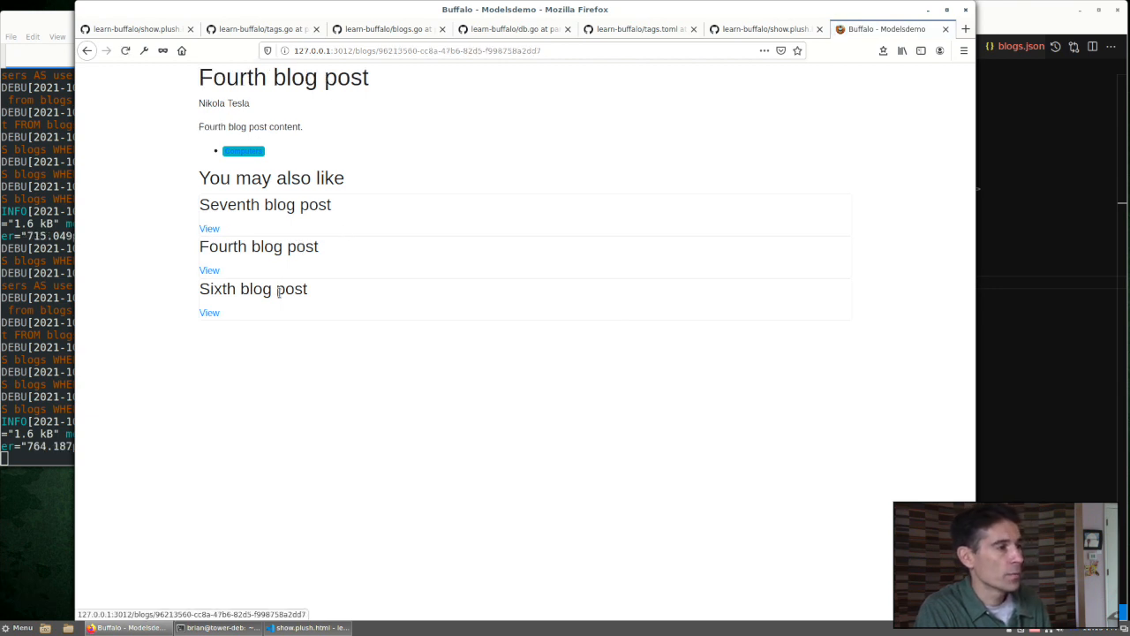
double_click(259, 78)
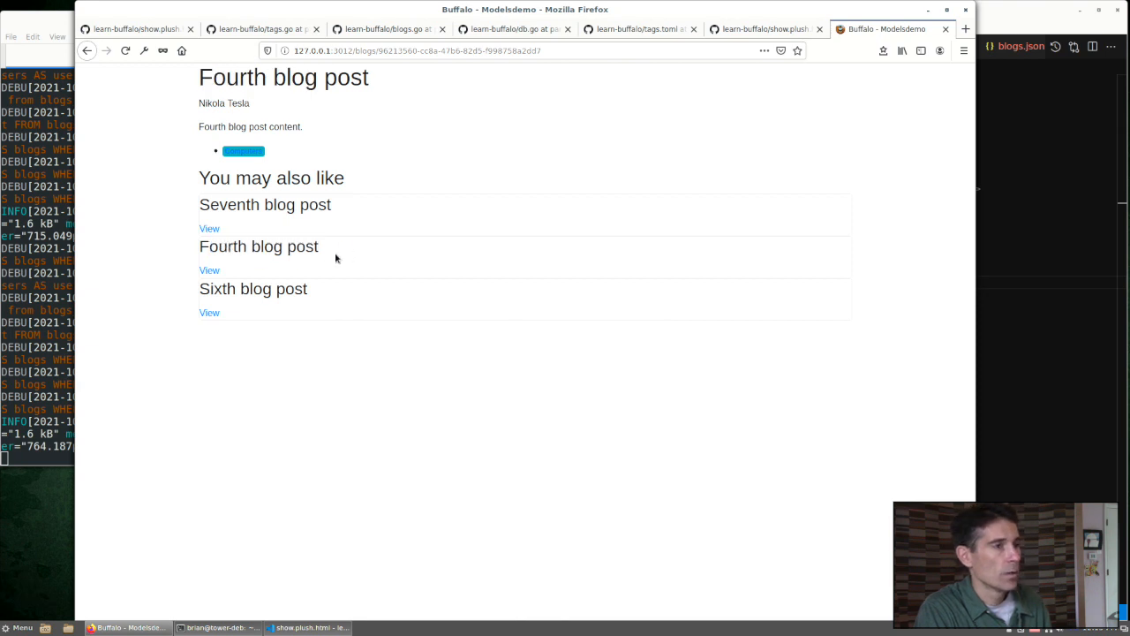
click(306, 627)
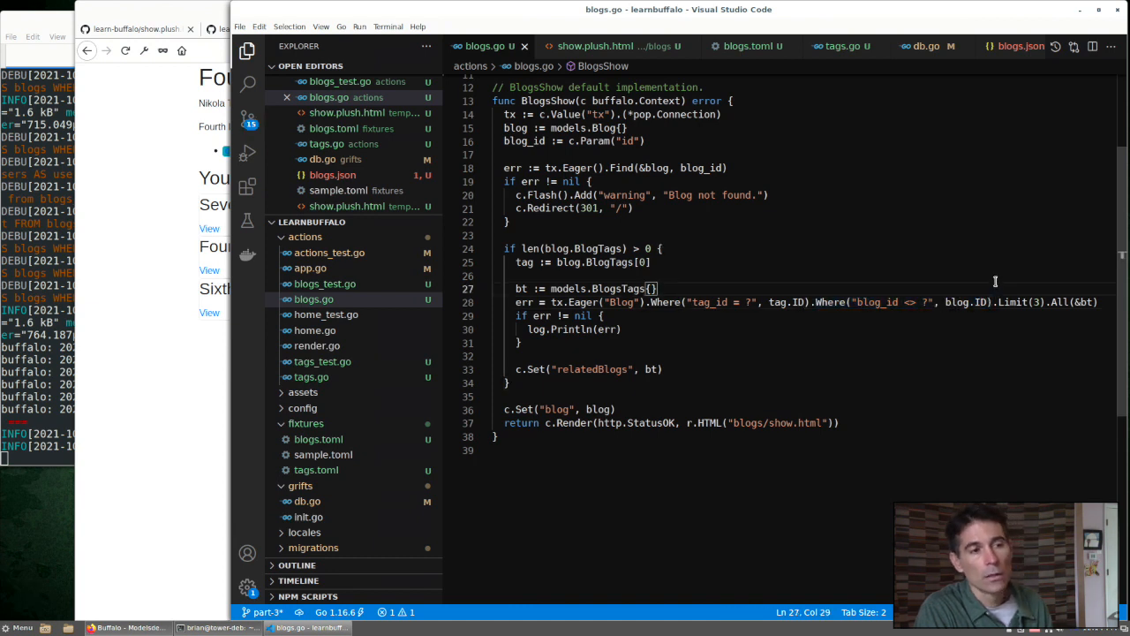
Step: Add .Where("blog_id <> ?", blog.ID) before .Limit(3) in the related blogs query
click(569, 128)
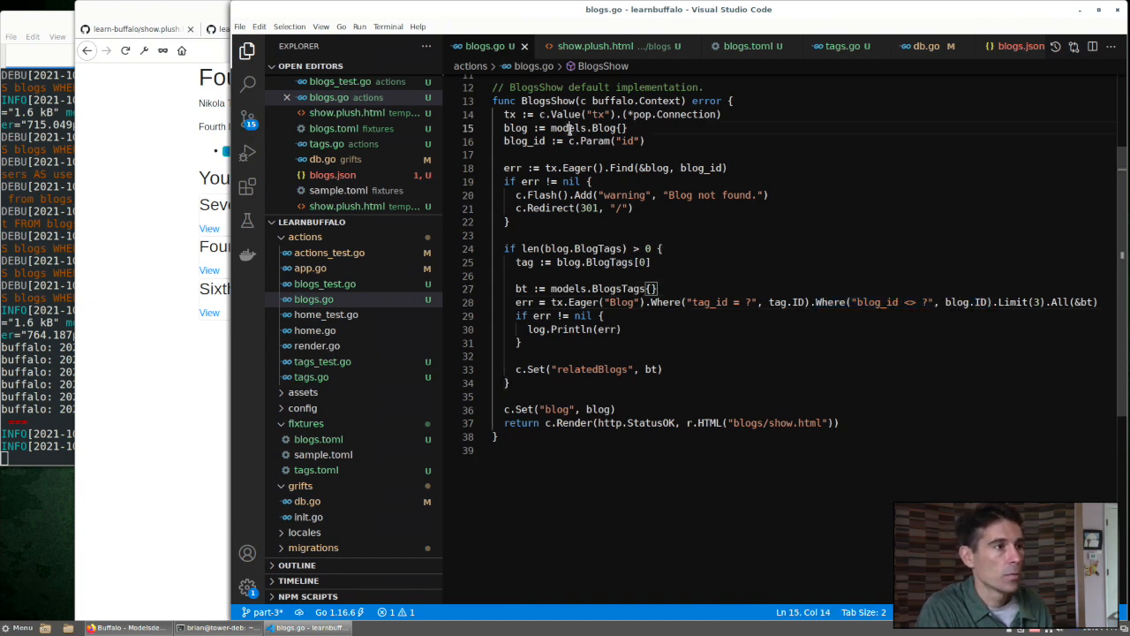